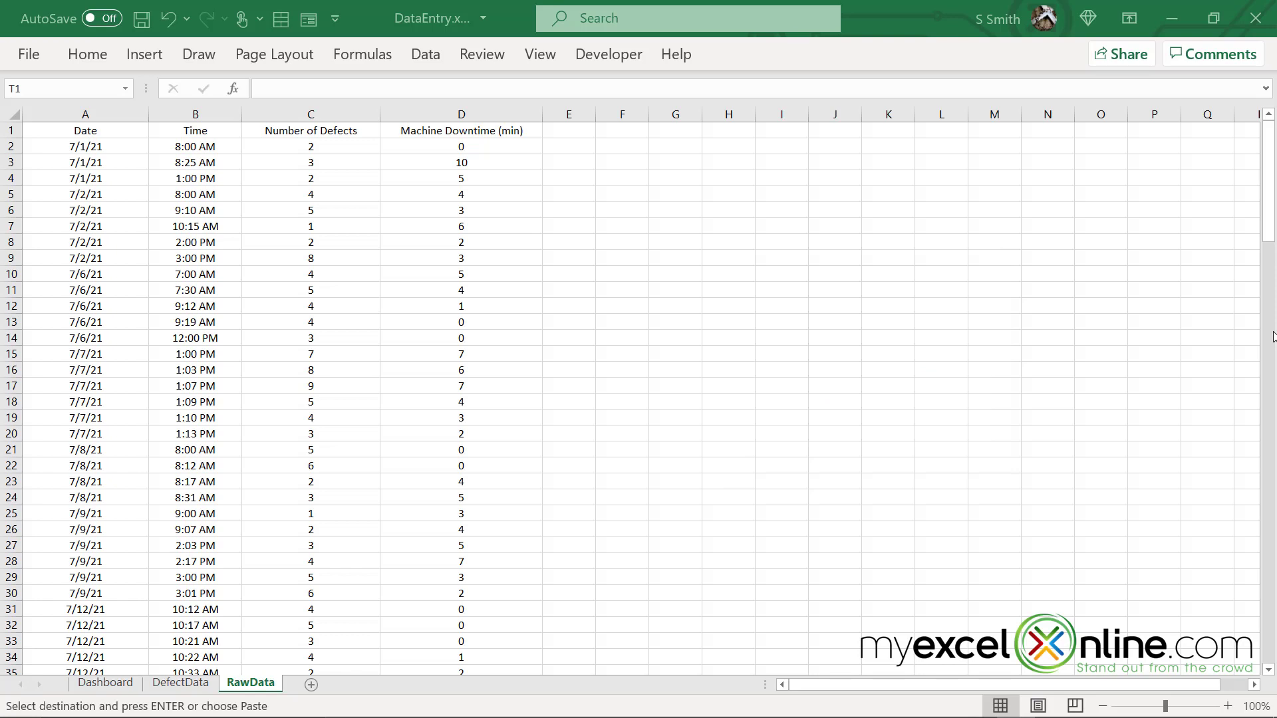
# Step: Convert the A1:D155 defect data into an Excel table with headers
pyautogui.moveTo(85, 131); pyautogui.dragTo(568, 466)
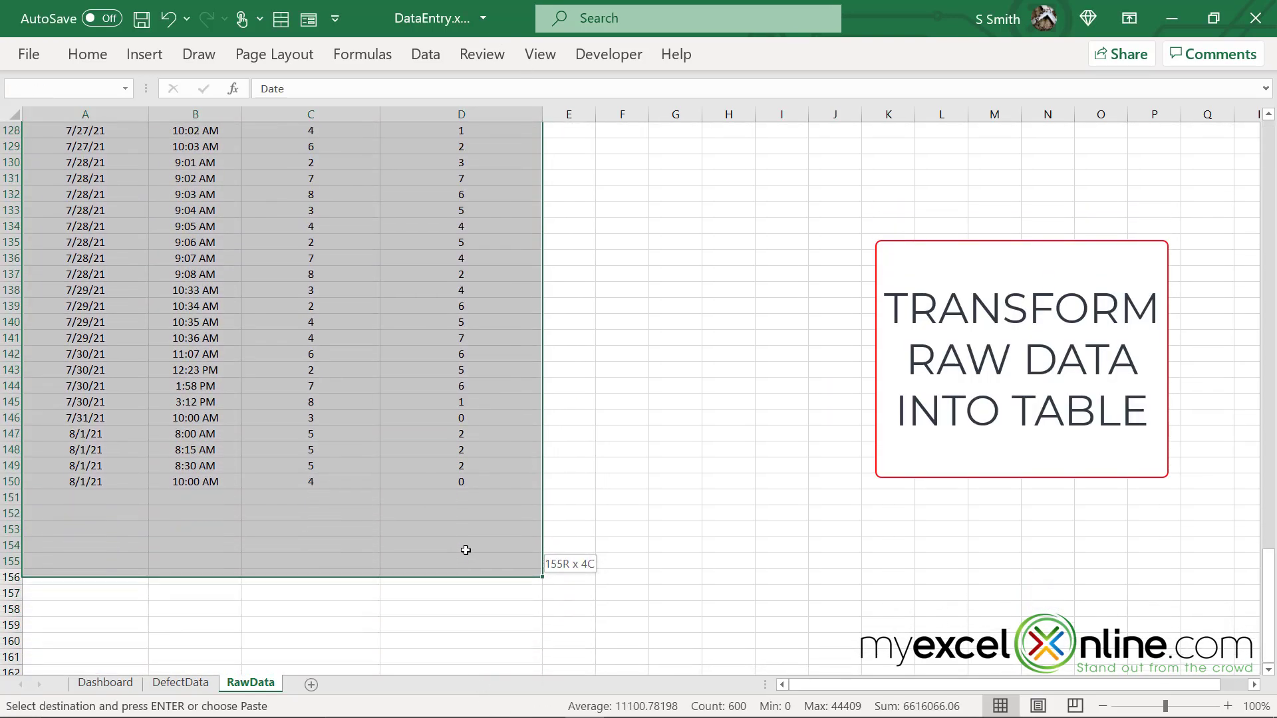
pyautogui.click(143, 53)
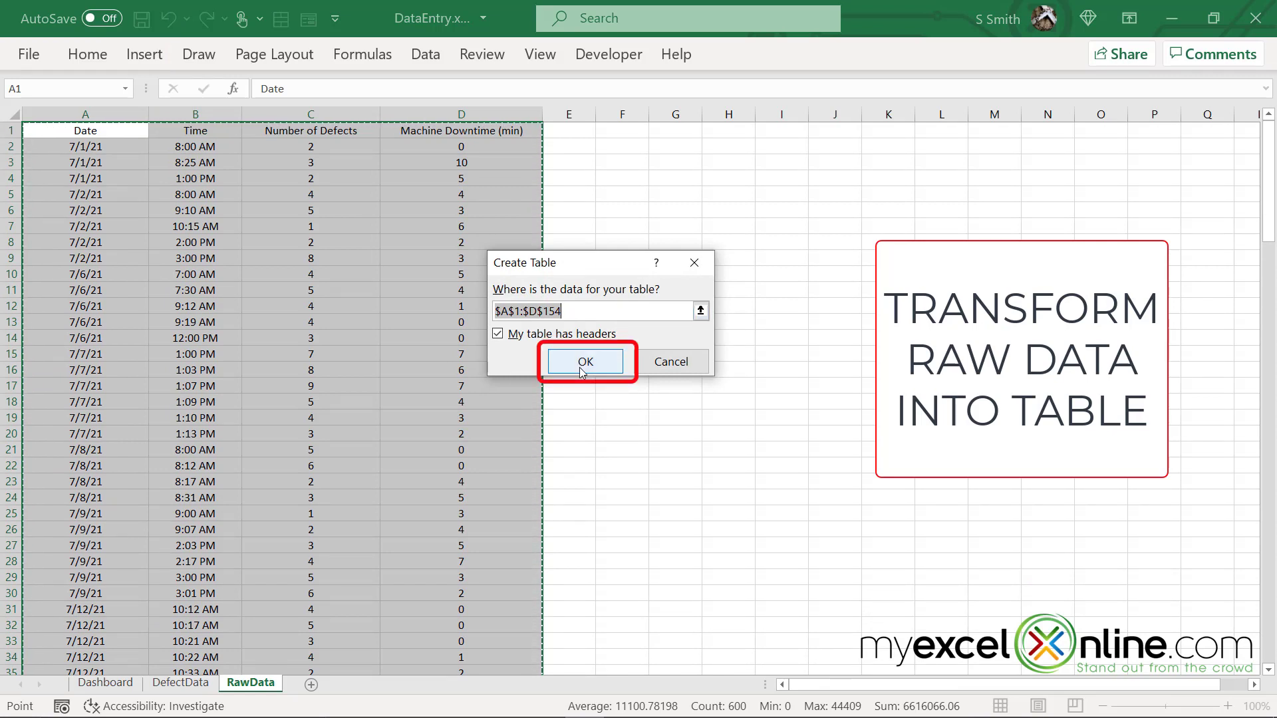
pyautogui.click(584, 361)
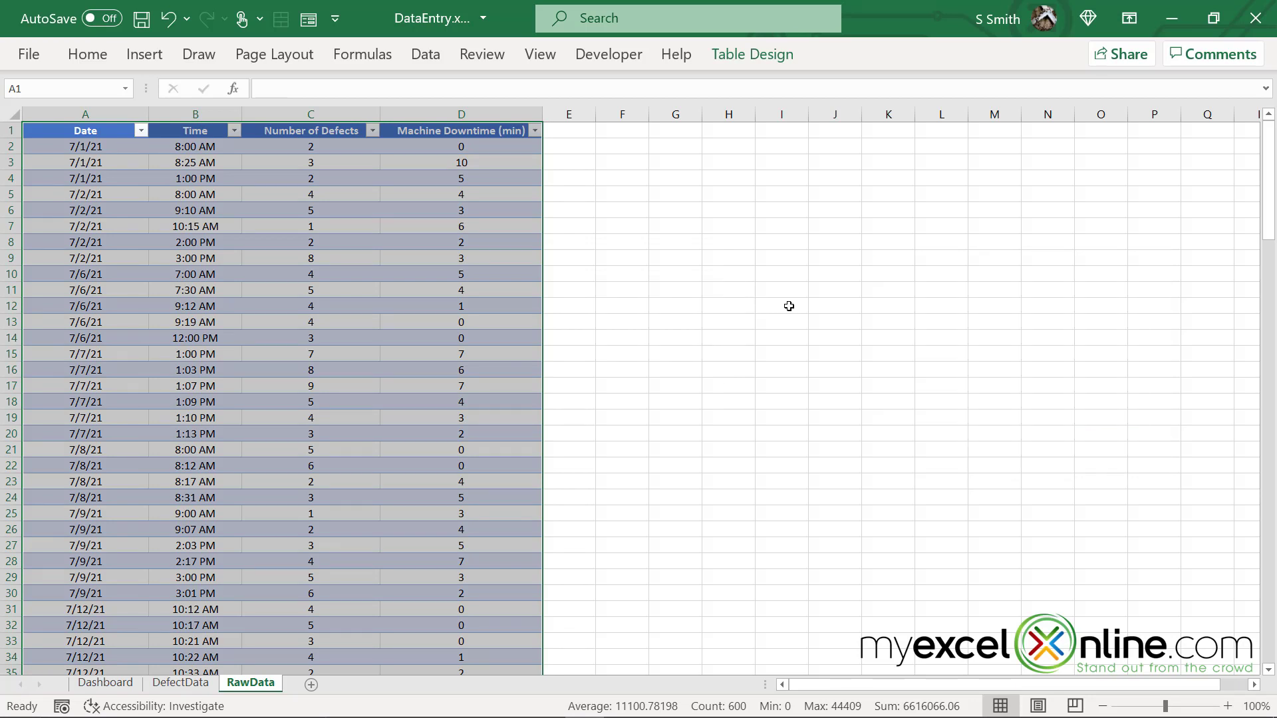
pyautogui.moveTo(596, 176)
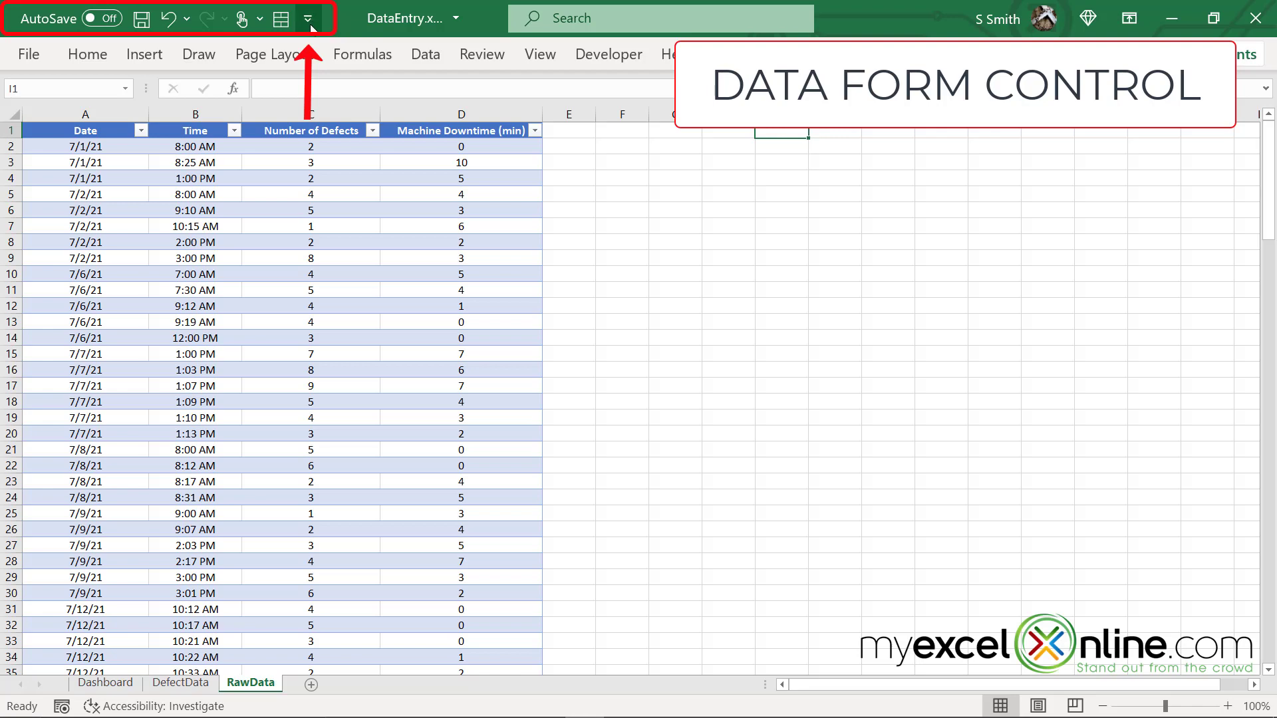
# Step: Add the Form command (from Commands Not in the Ribbon) to the Quick Access Toolbar
pyautogui.click(308, 18)
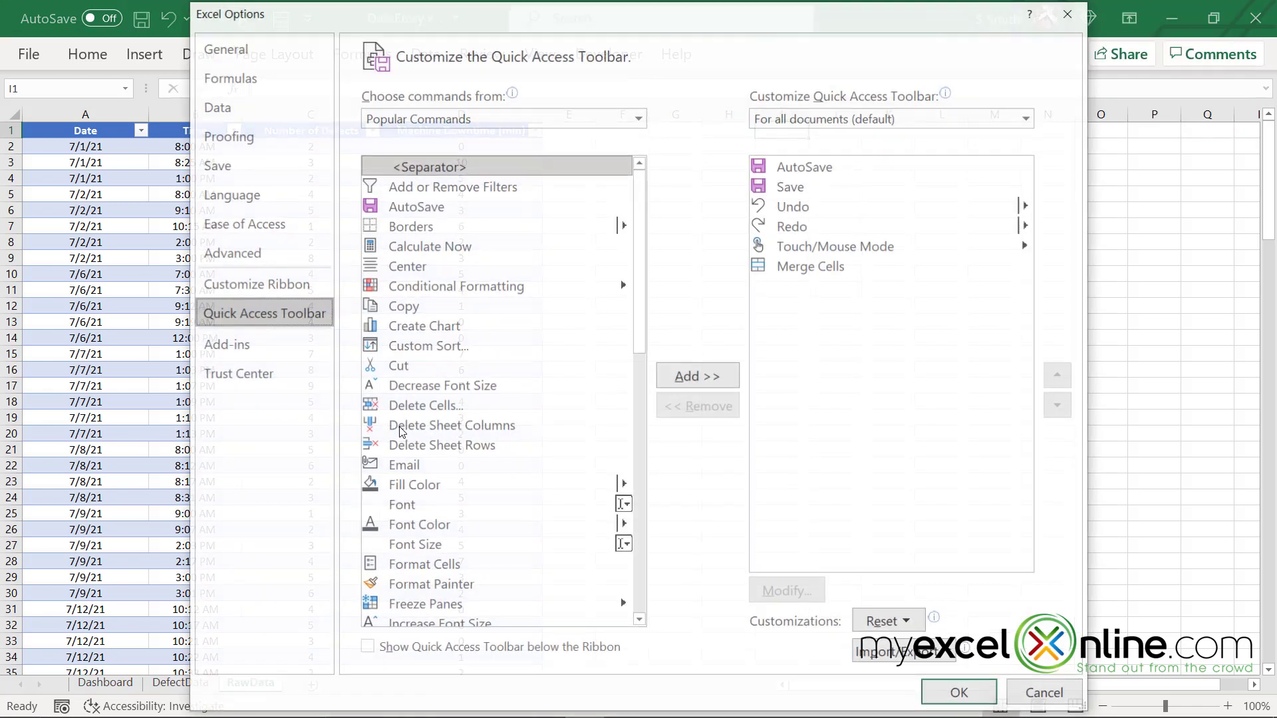
pyautogui.moveTo(639, 118)
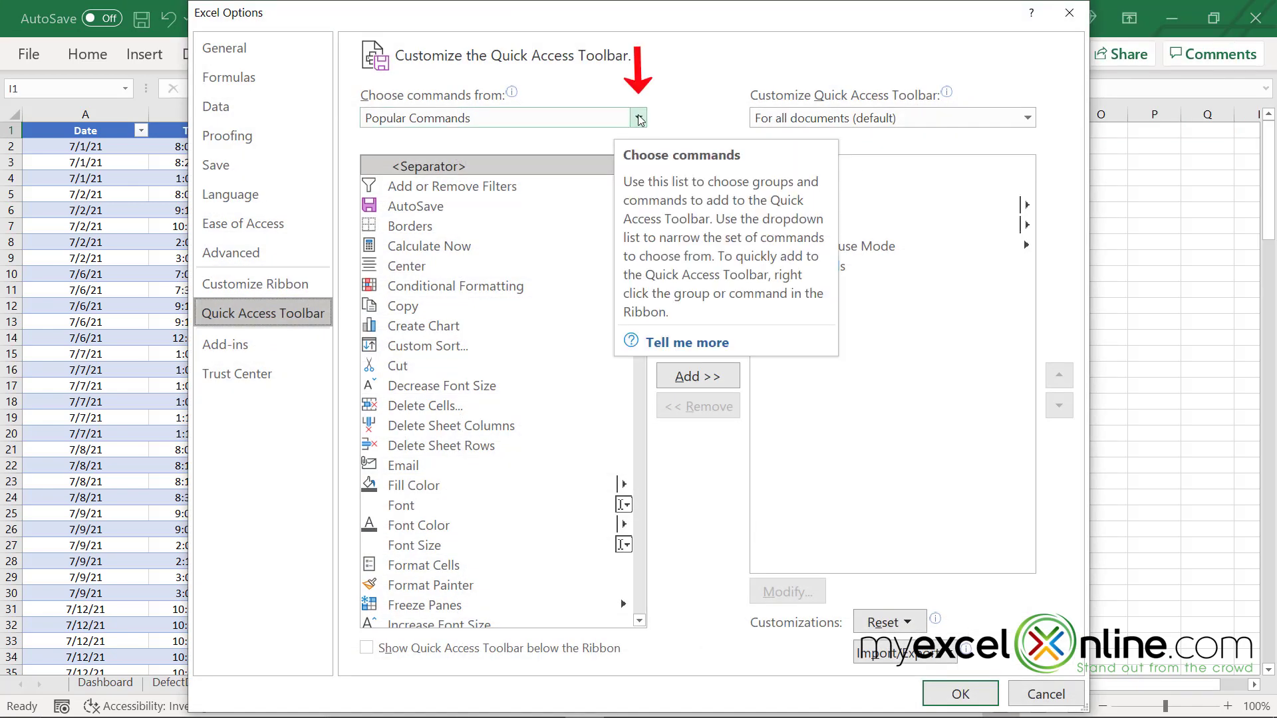
pyautogui.click(638, 117)
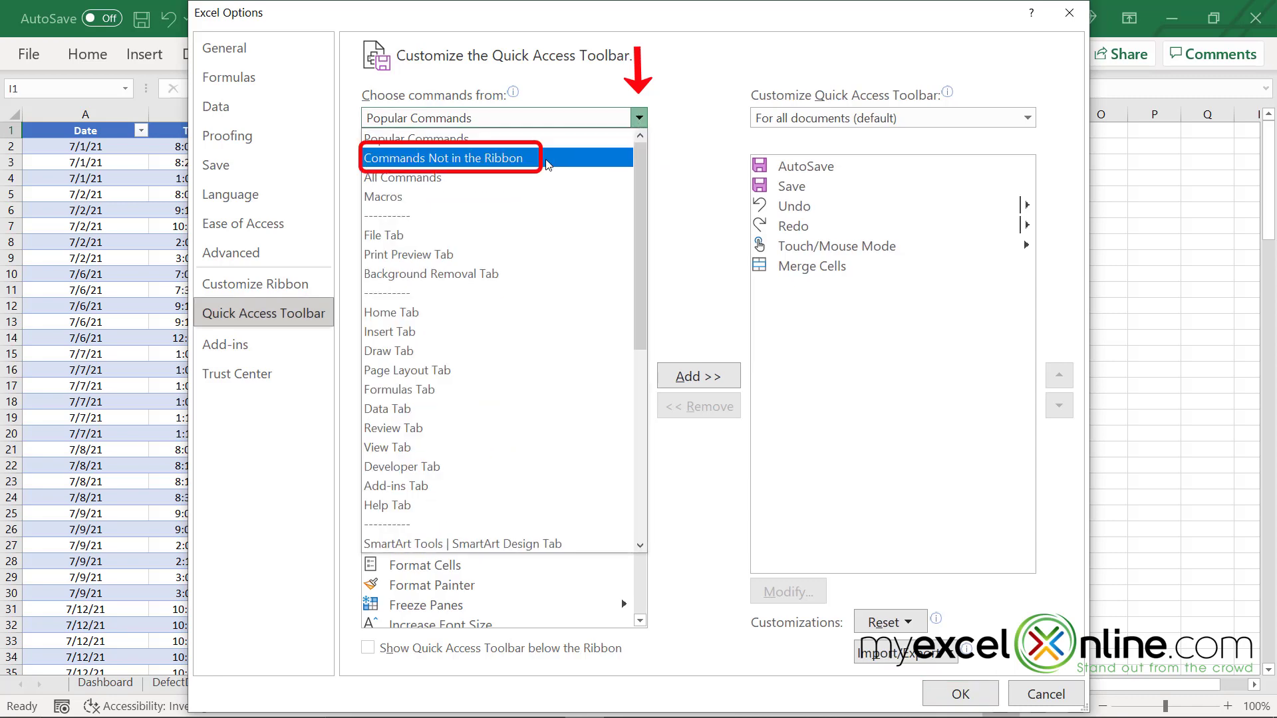
pyautogui.click(444, 159)
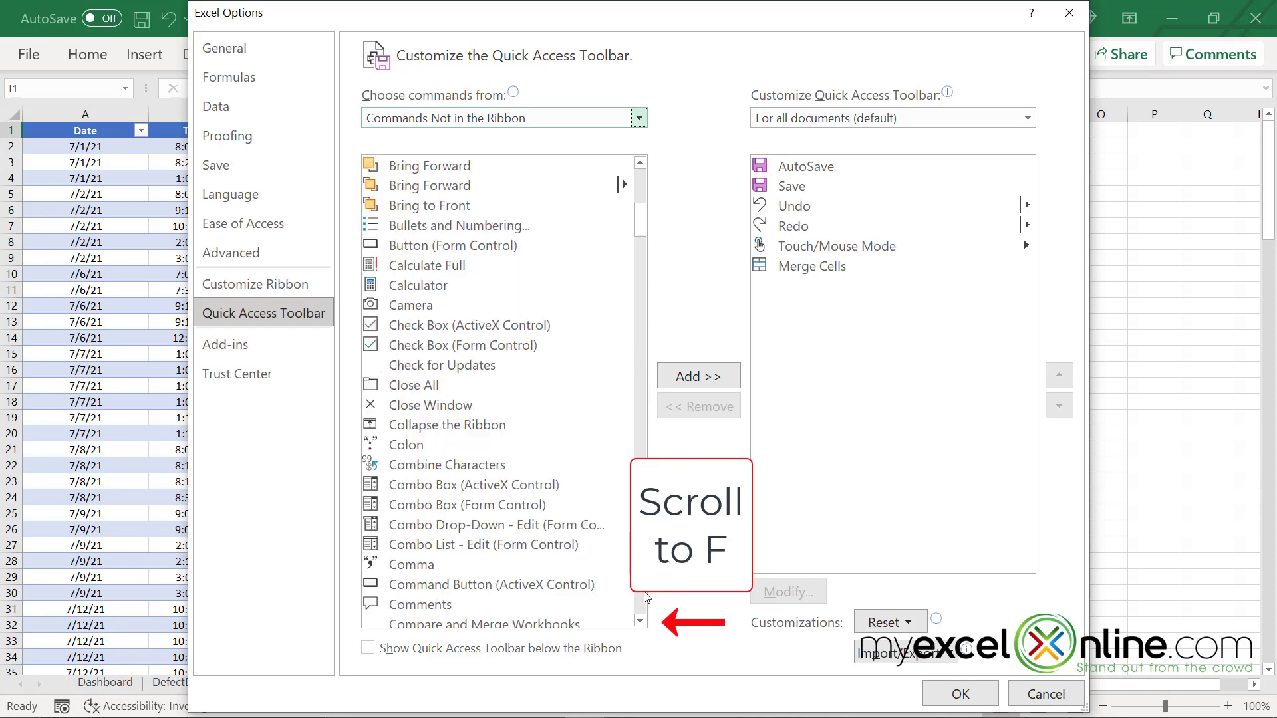
pyautogui.scroll(-3)
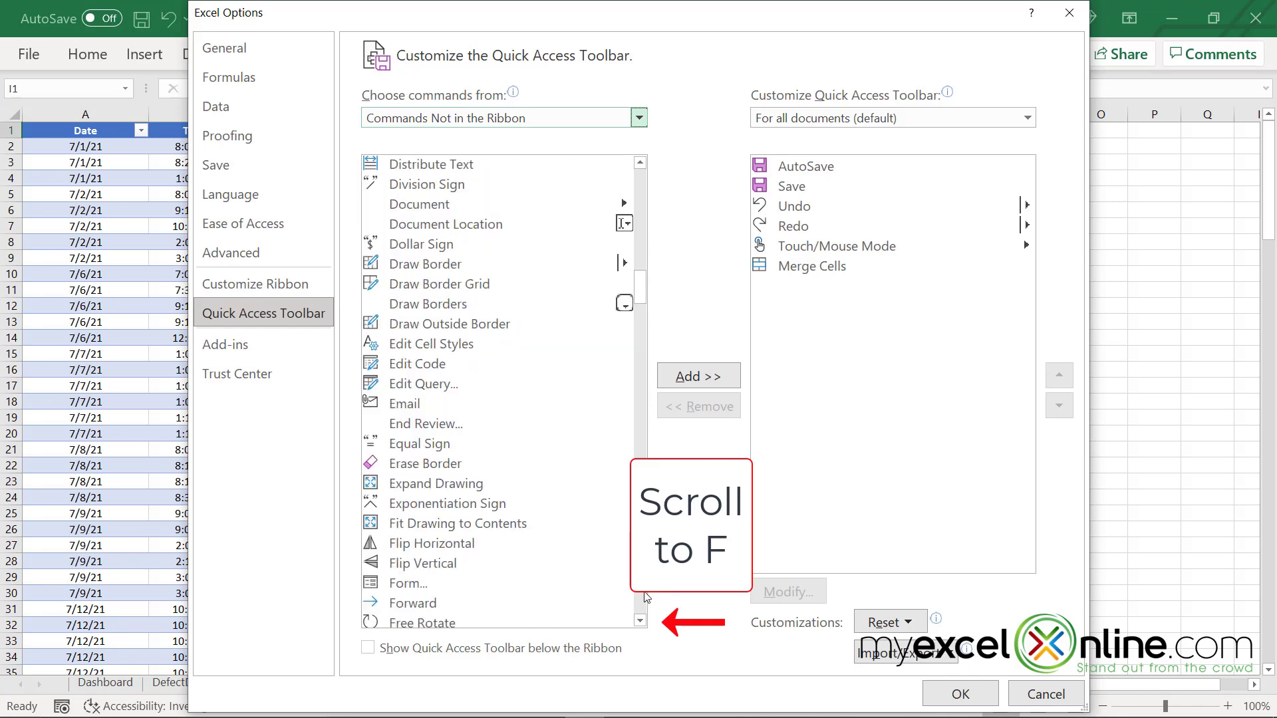
pyautogui.click(423, 583)
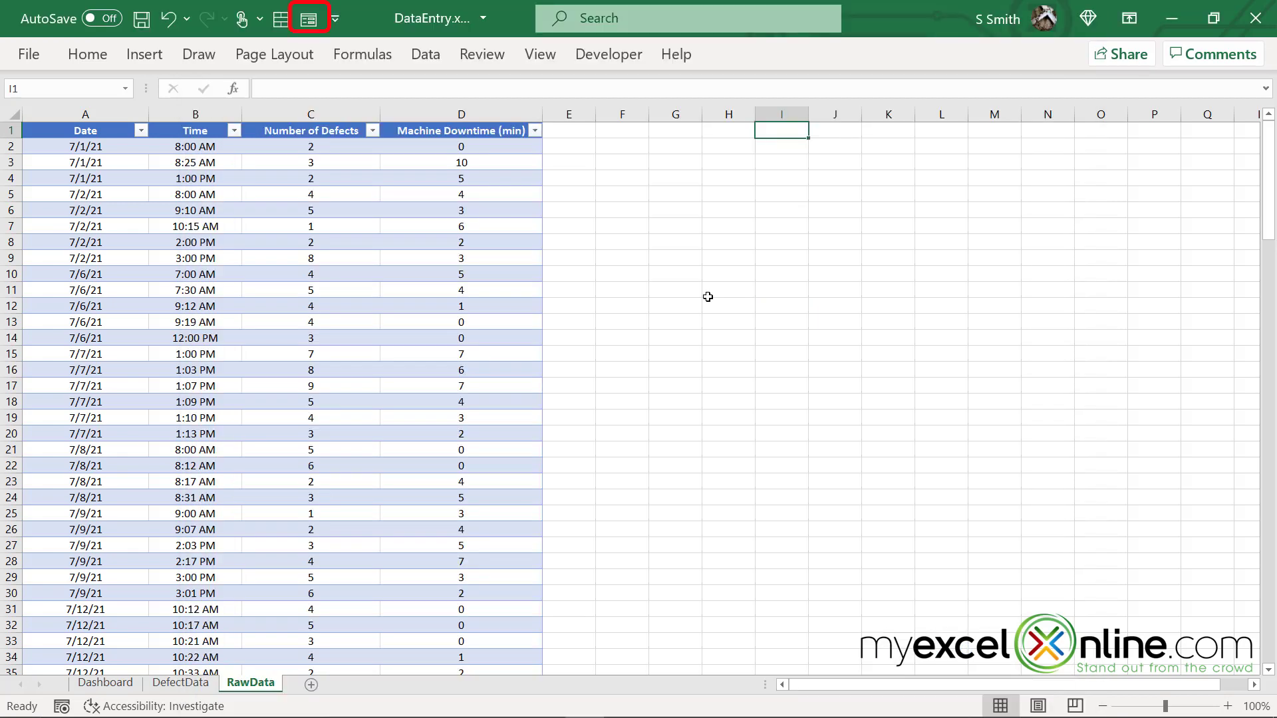
# Step: Select the RawData table and launch its data form, showing record 1 of 149
pyautogui.click(85, 114)
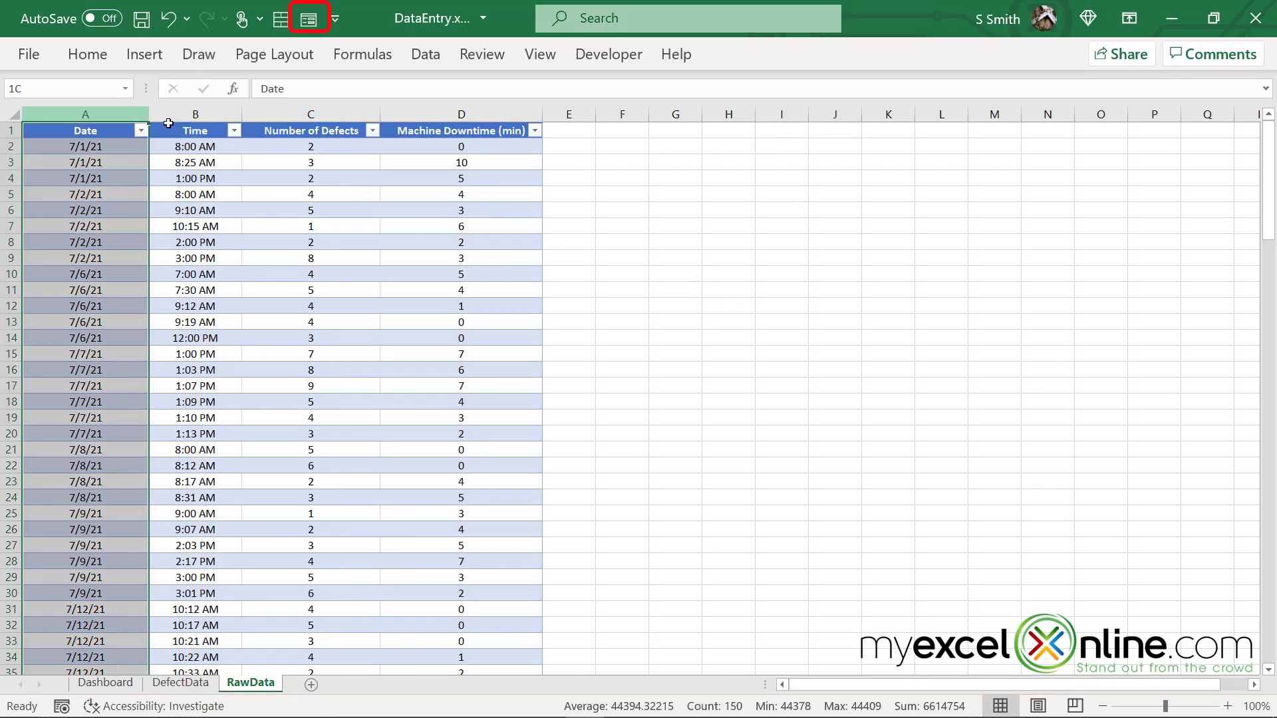
pyautogui.click(85, 131)
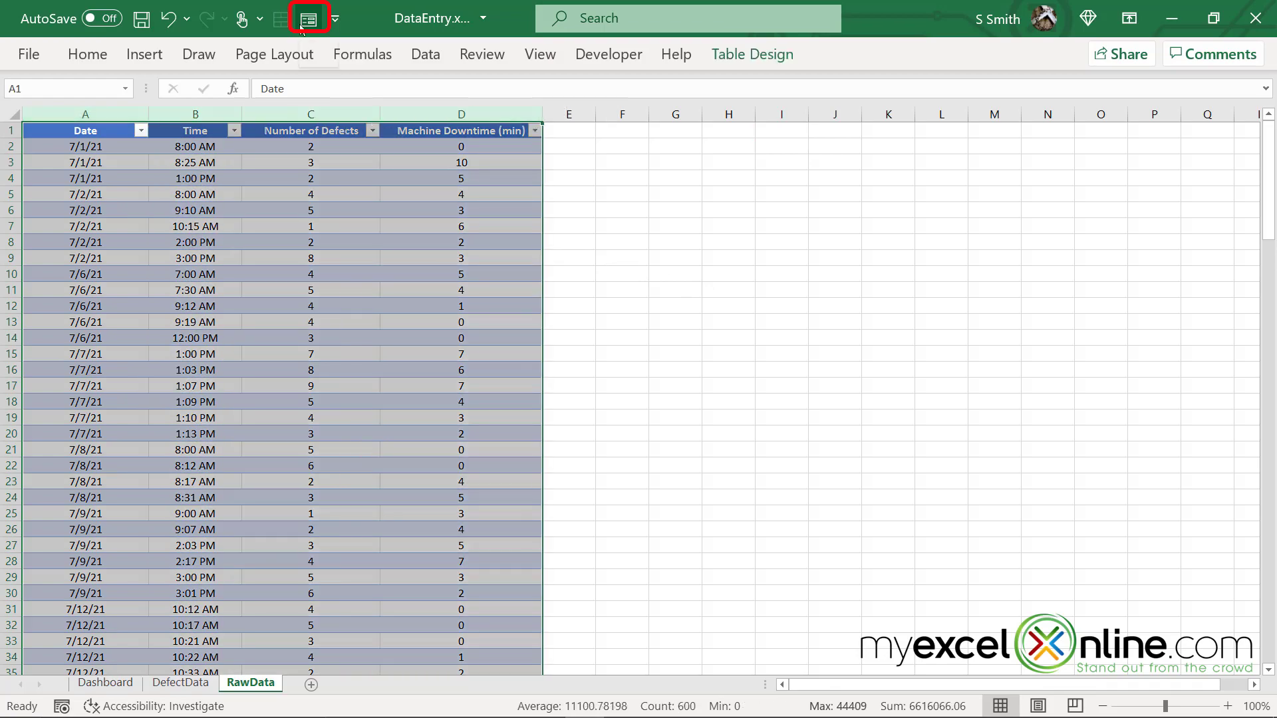
pyautogui.click(308, 17)
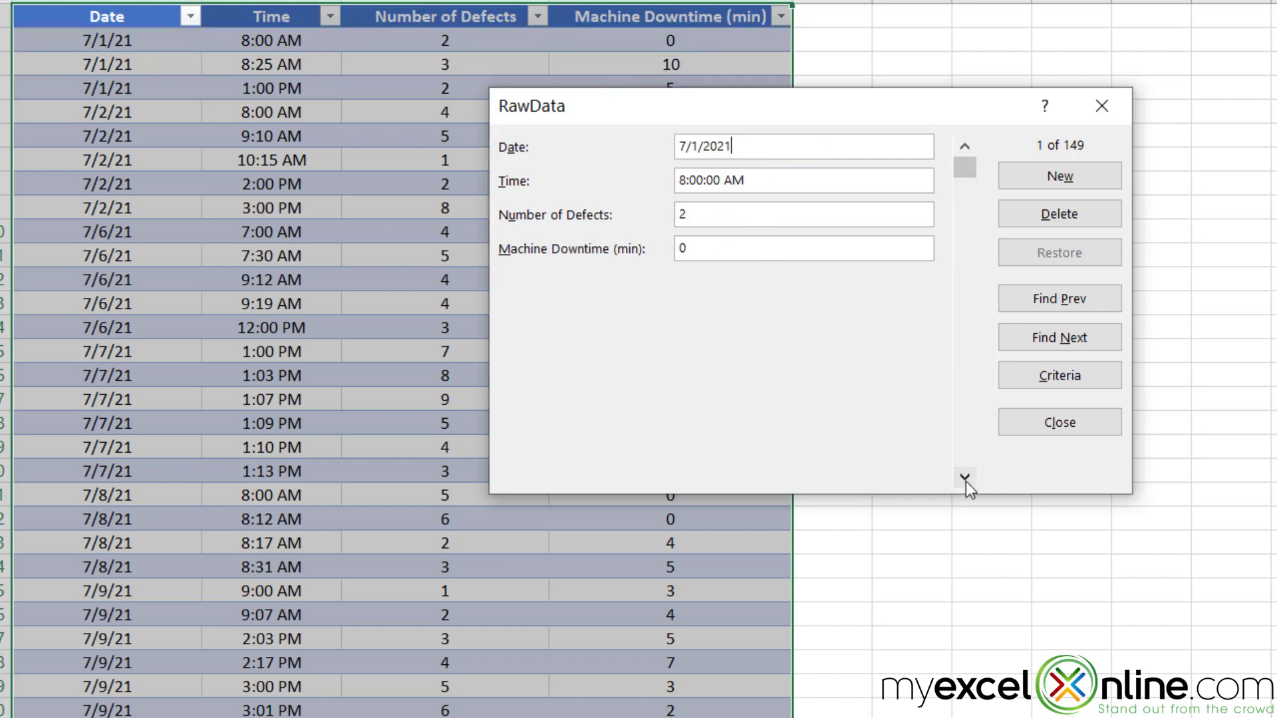
# Step: Step through the form records to the last entry, 8/1/2021 at 10:00 AM
pyautogui.click(964, 477)
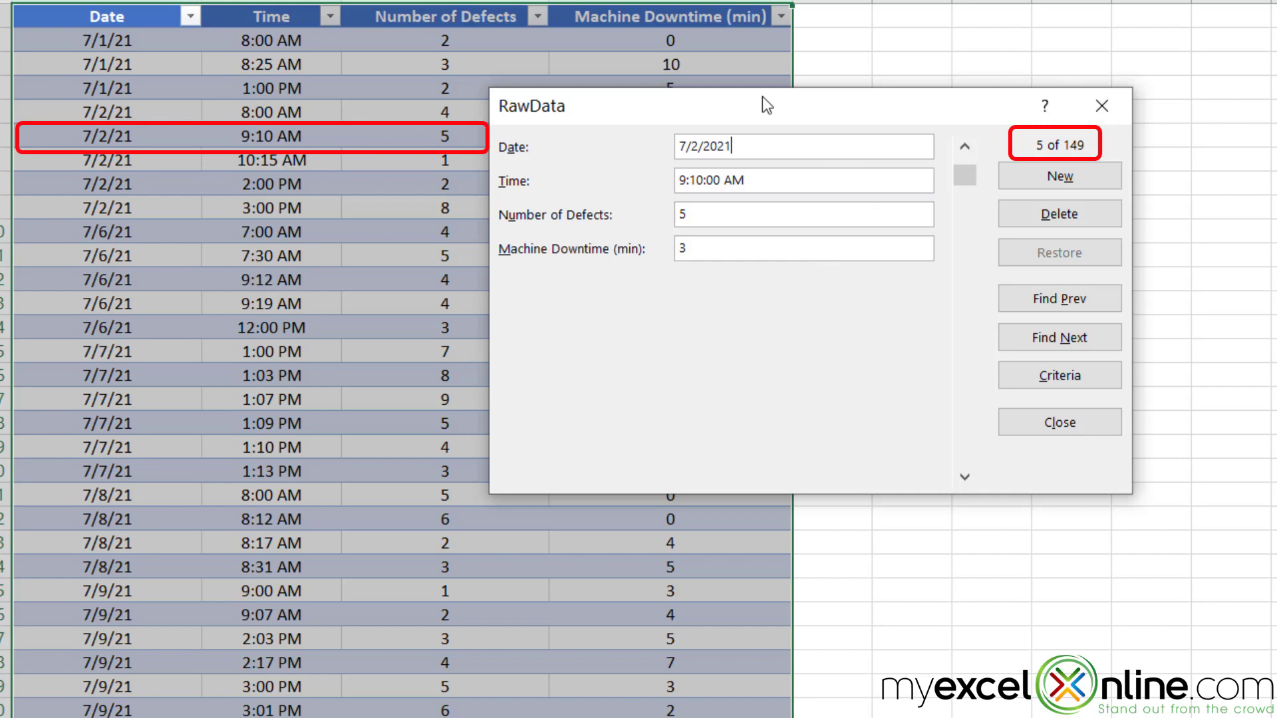
pyautogui.moveTo(757, 114)
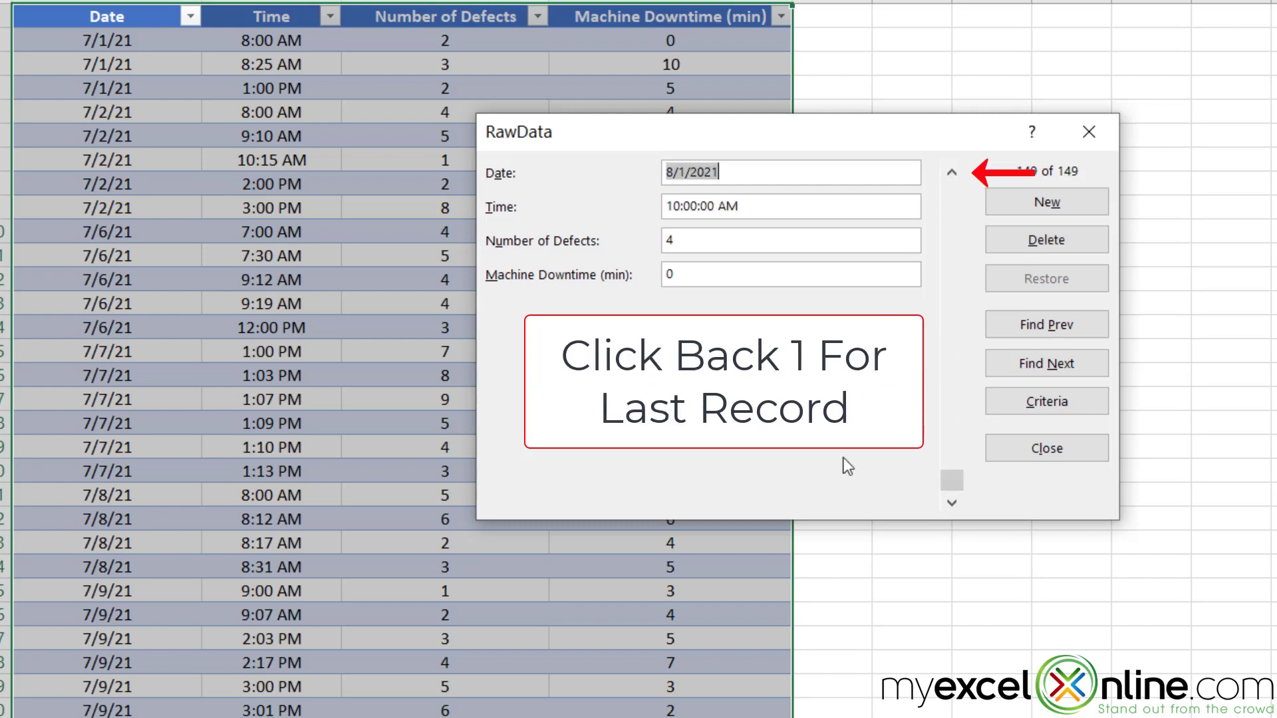
pyautogui.click(1047, 448)
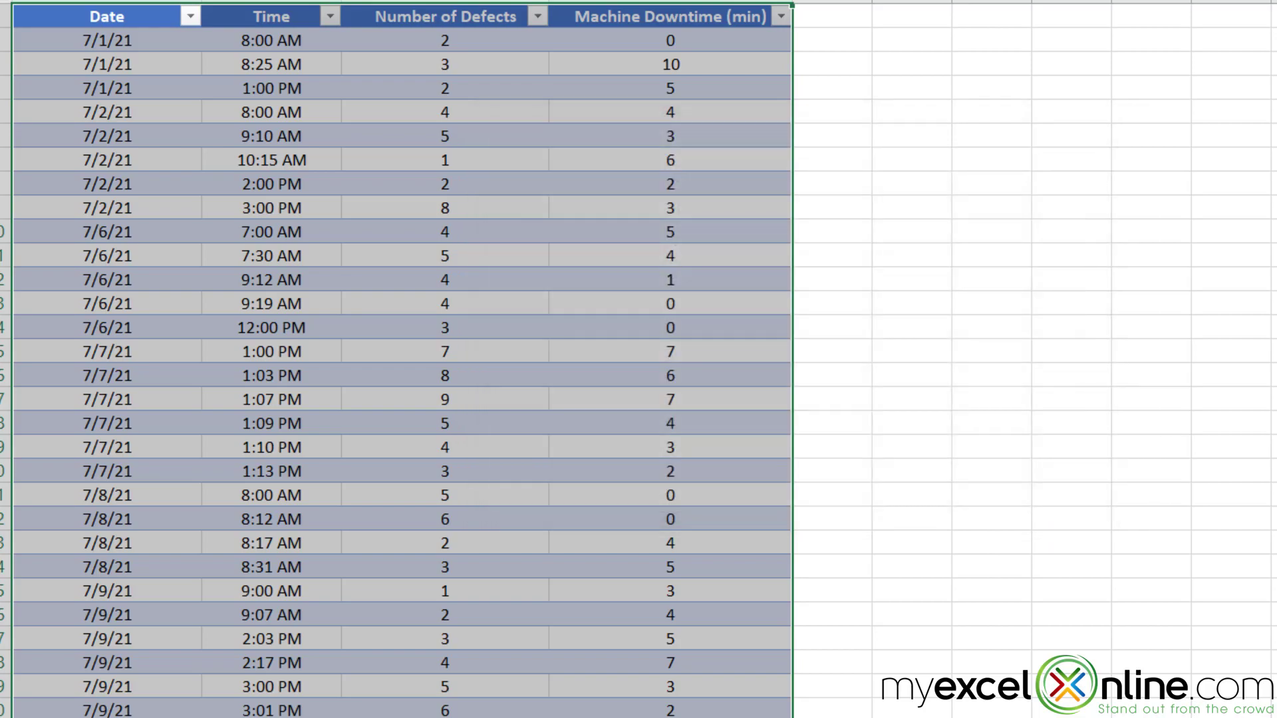
# Step: Change the 8/1 8:30 AM record's time to 8:31 AM in the data form
pyautogui.scroll(-3)
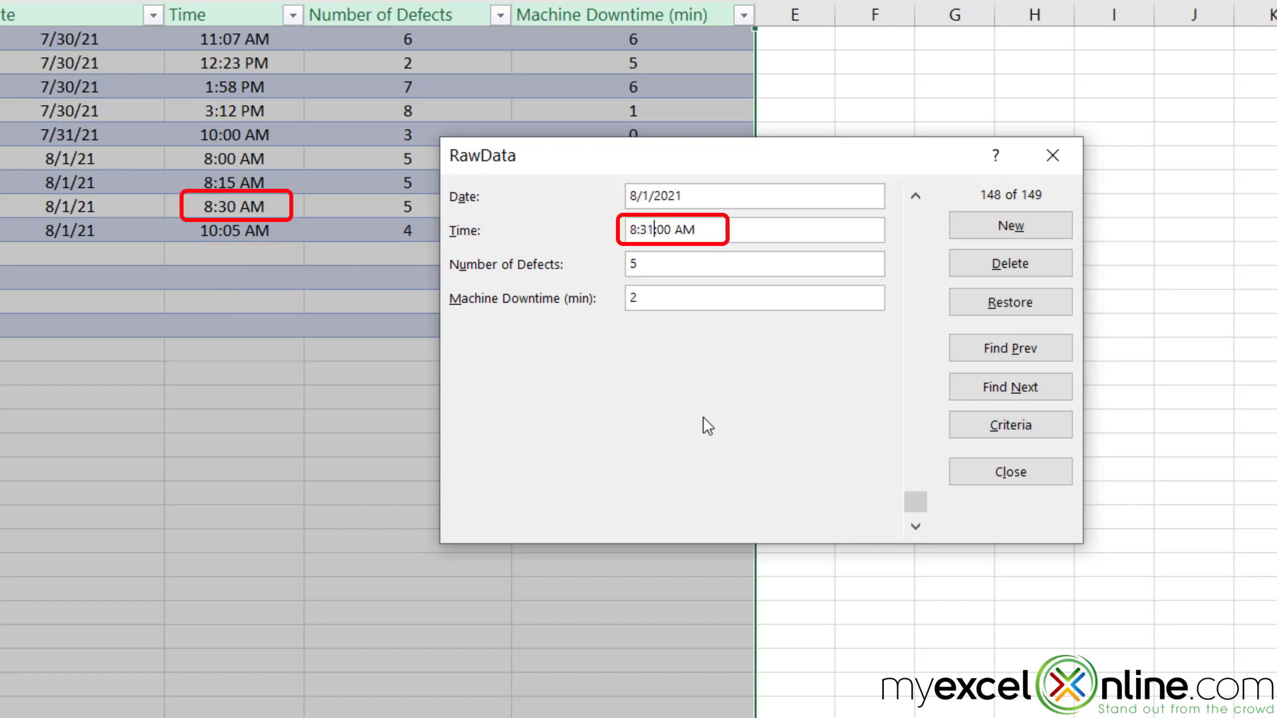
pyautogui.click(915, 197)
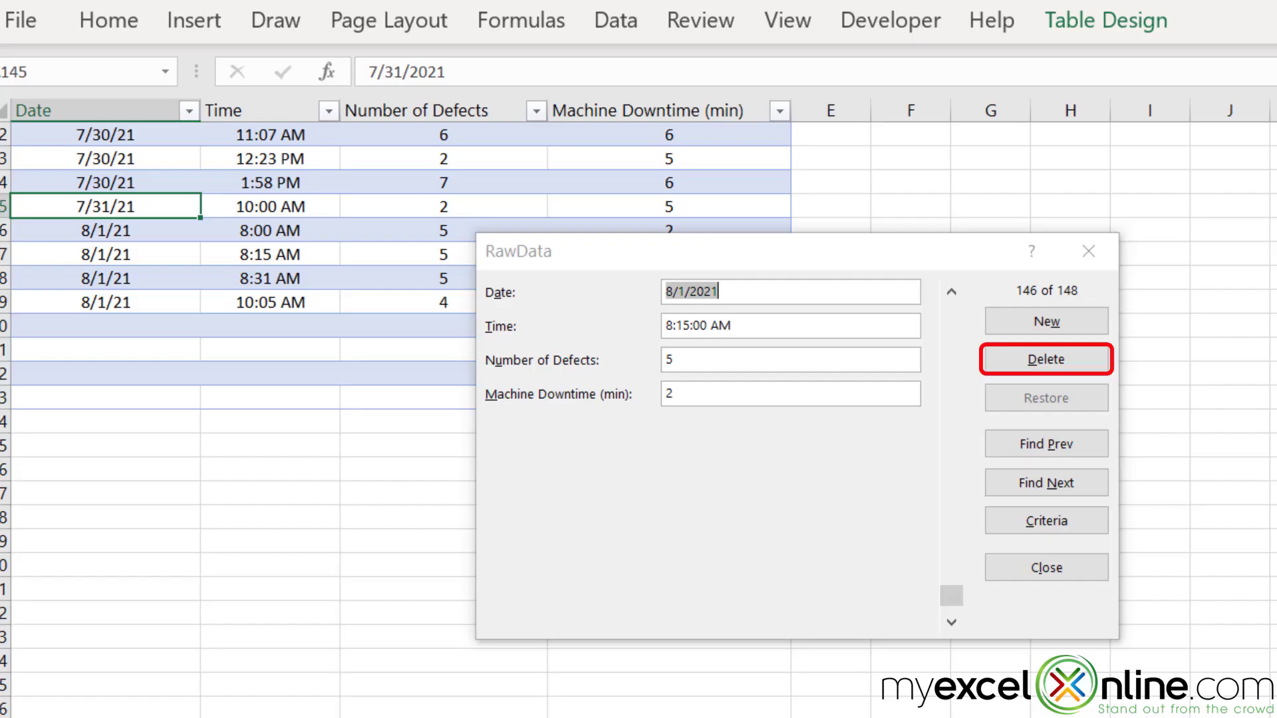
# Step: Delete the 7/31/2021 record via the form, leaving 147 records
pyautogui.click(949, 291)
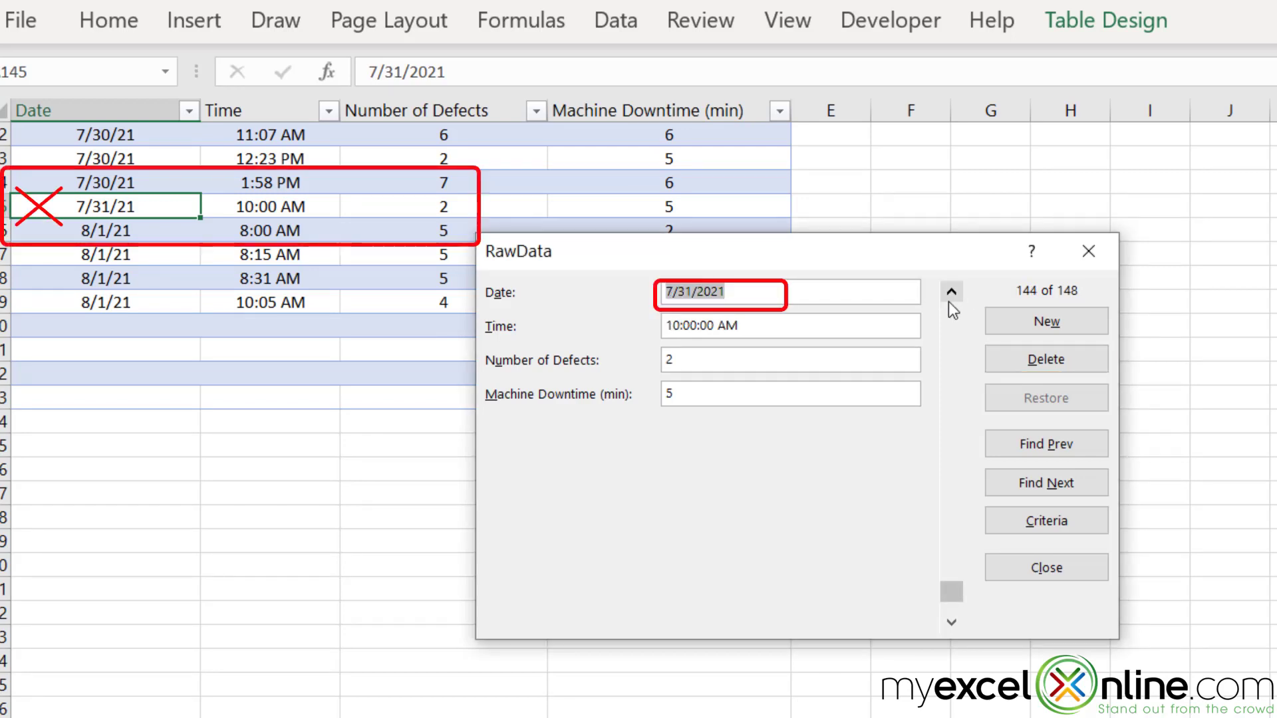
pyautogui.click(1045, 359)
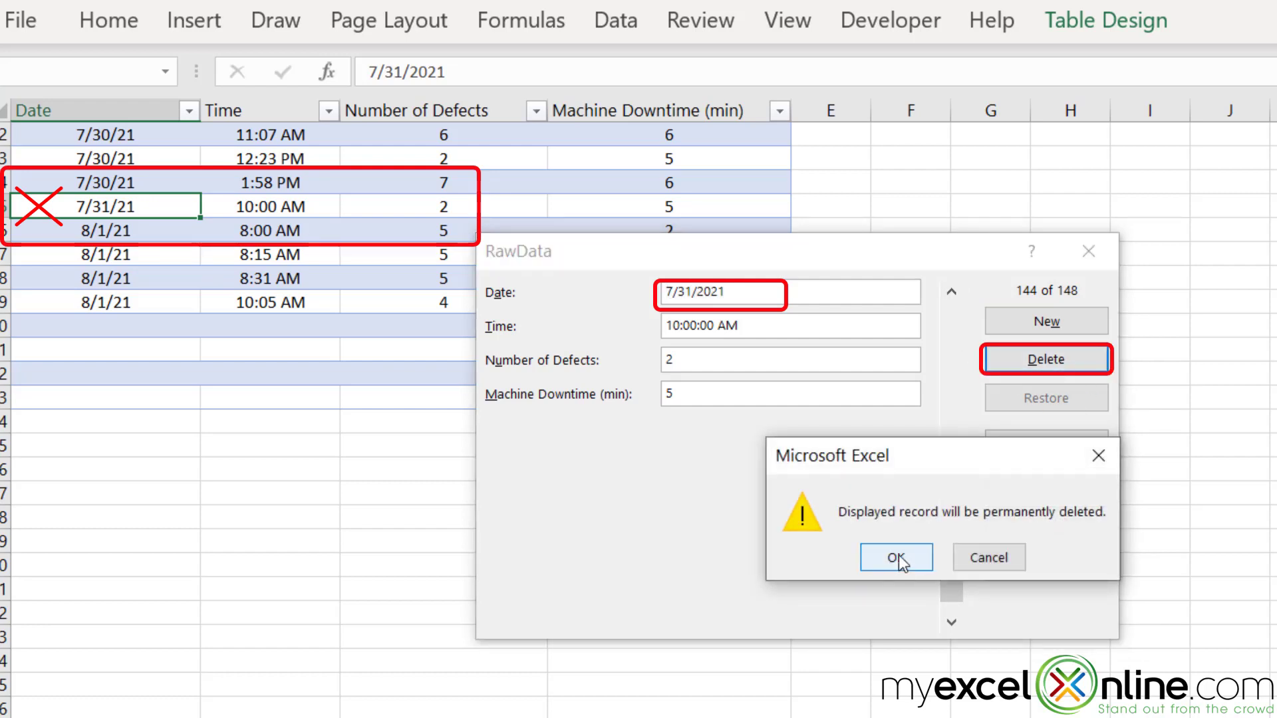
pyautogui.click(896, 557)
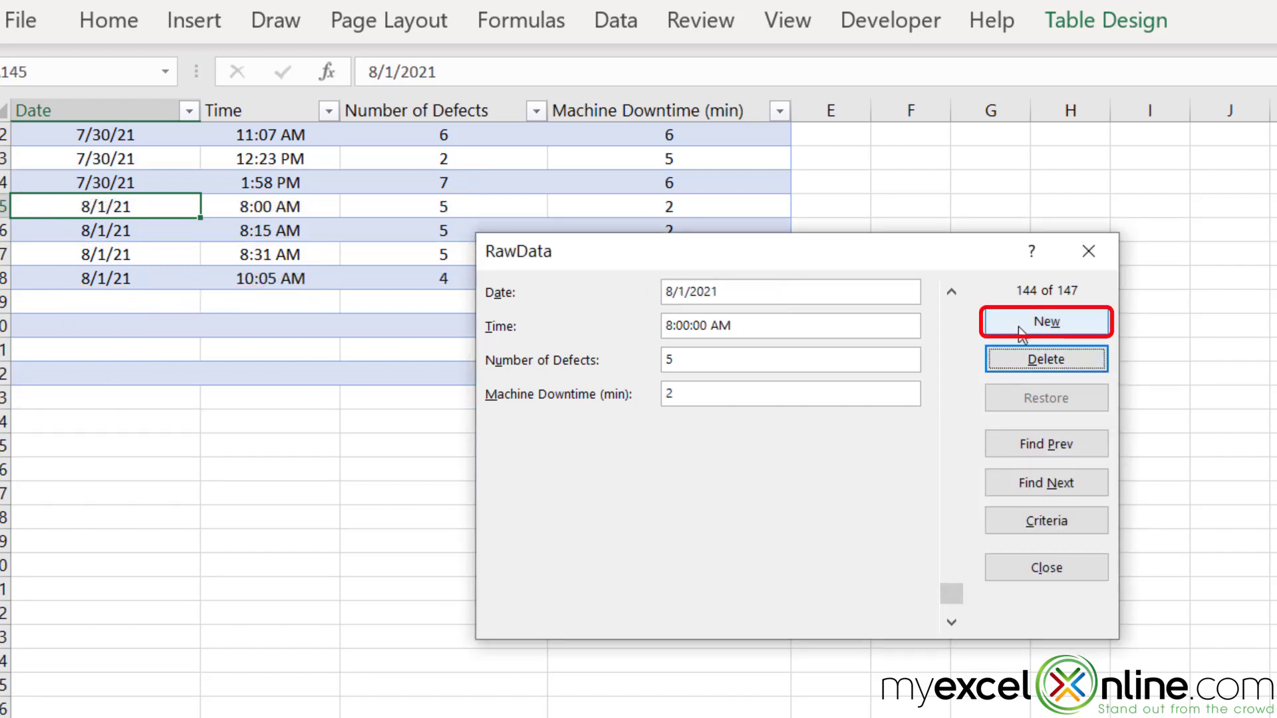
# Step: Add a new record: 8/2/21, 8:00 AM, 3 defects, 0 downtime minutes
pyautogui.click(1045, 320)
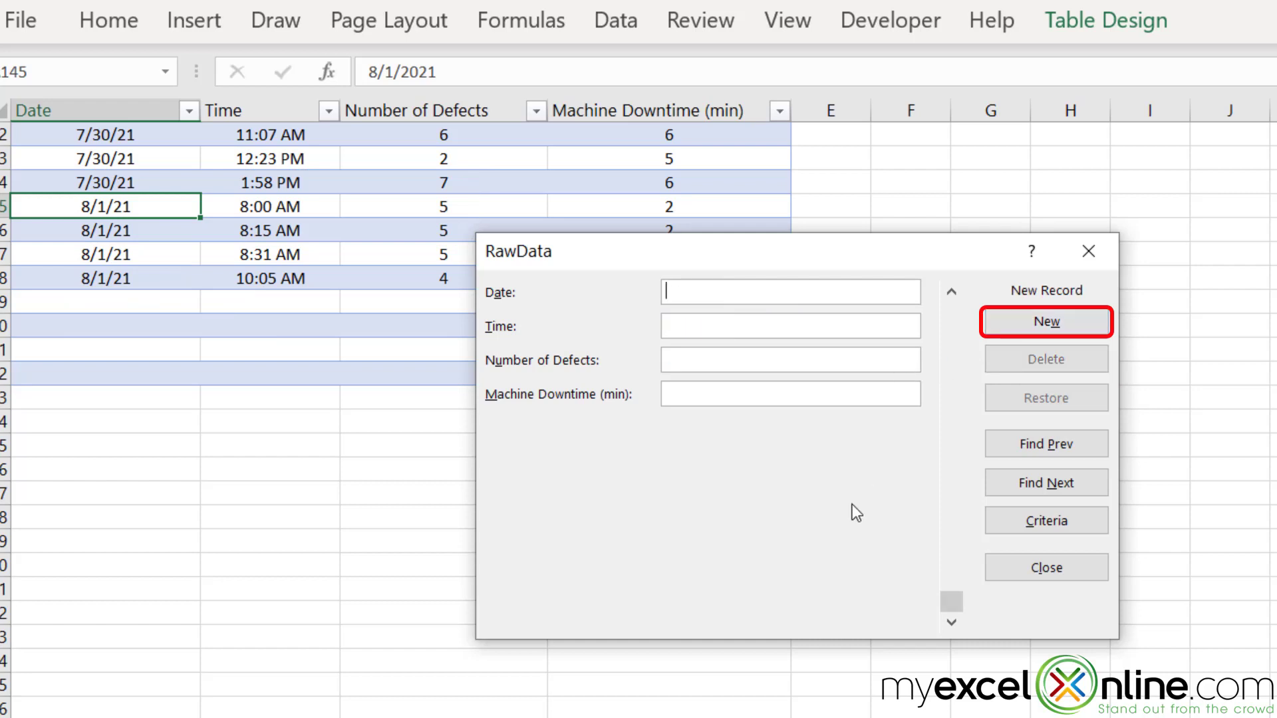
pyautogui.write('8/2/21')
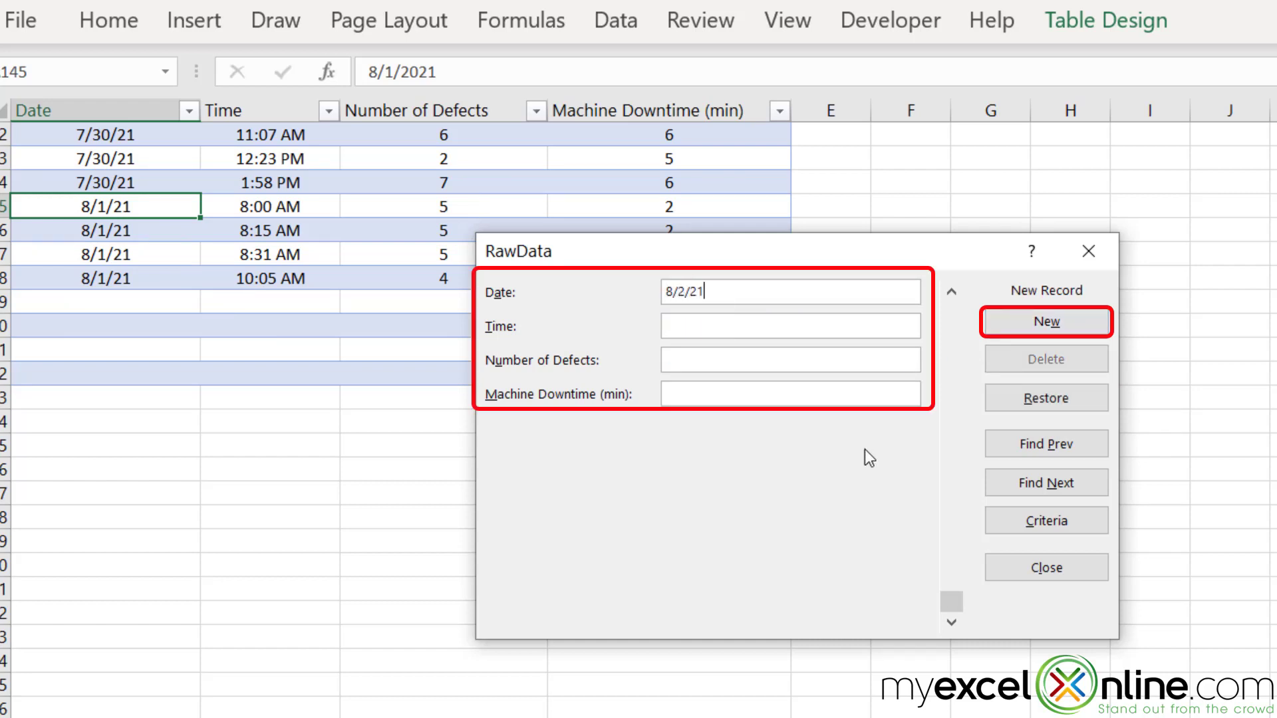
pyautogui.write('8')
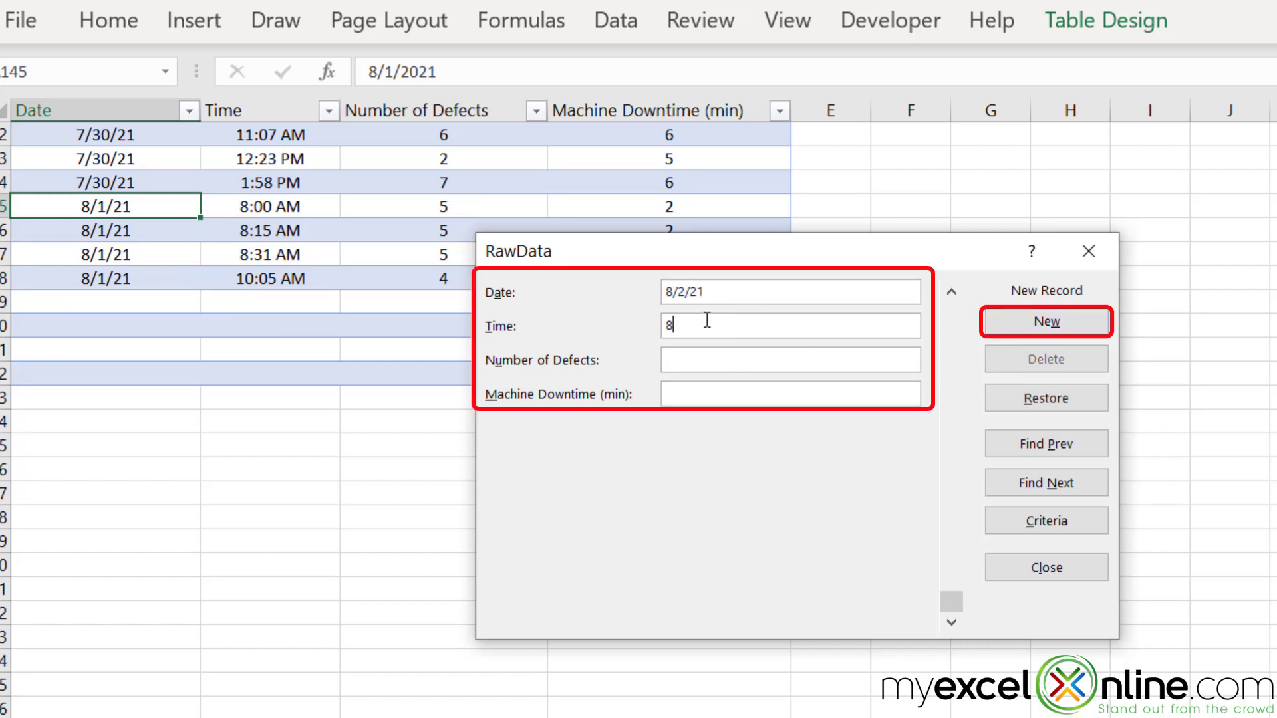
pyautogui.write(':00 a')
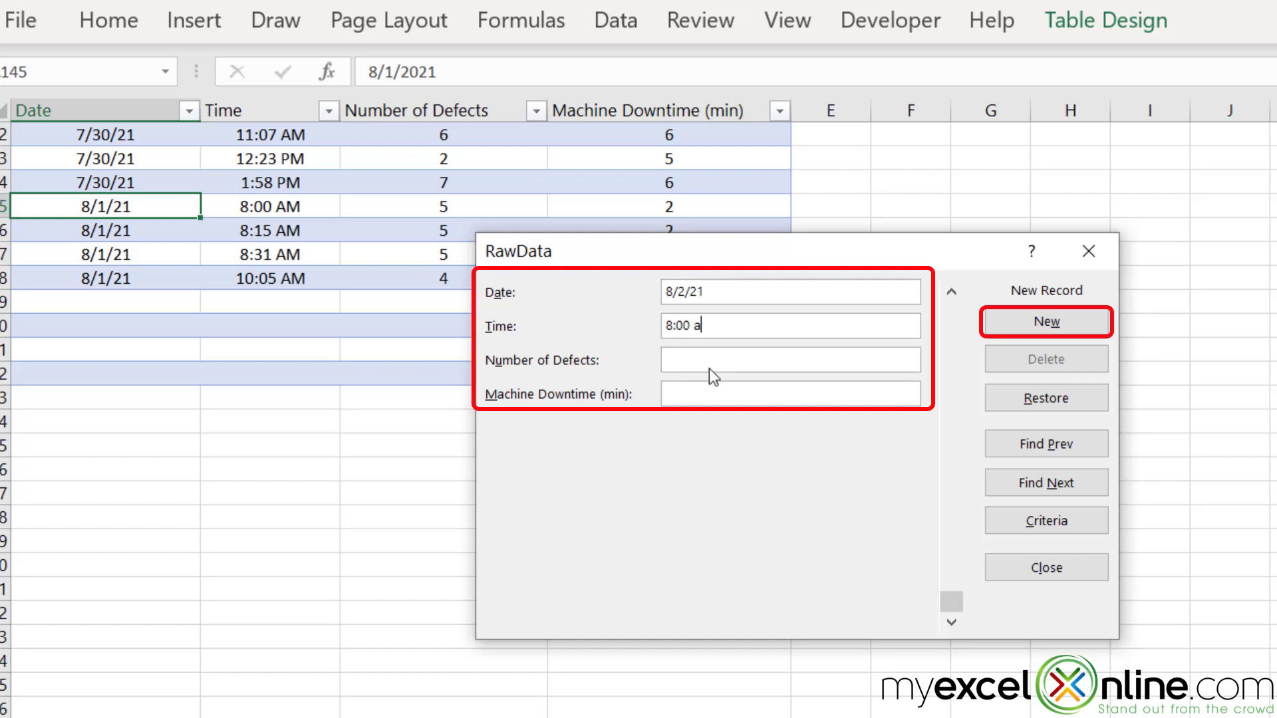
pyautogui.write('3')
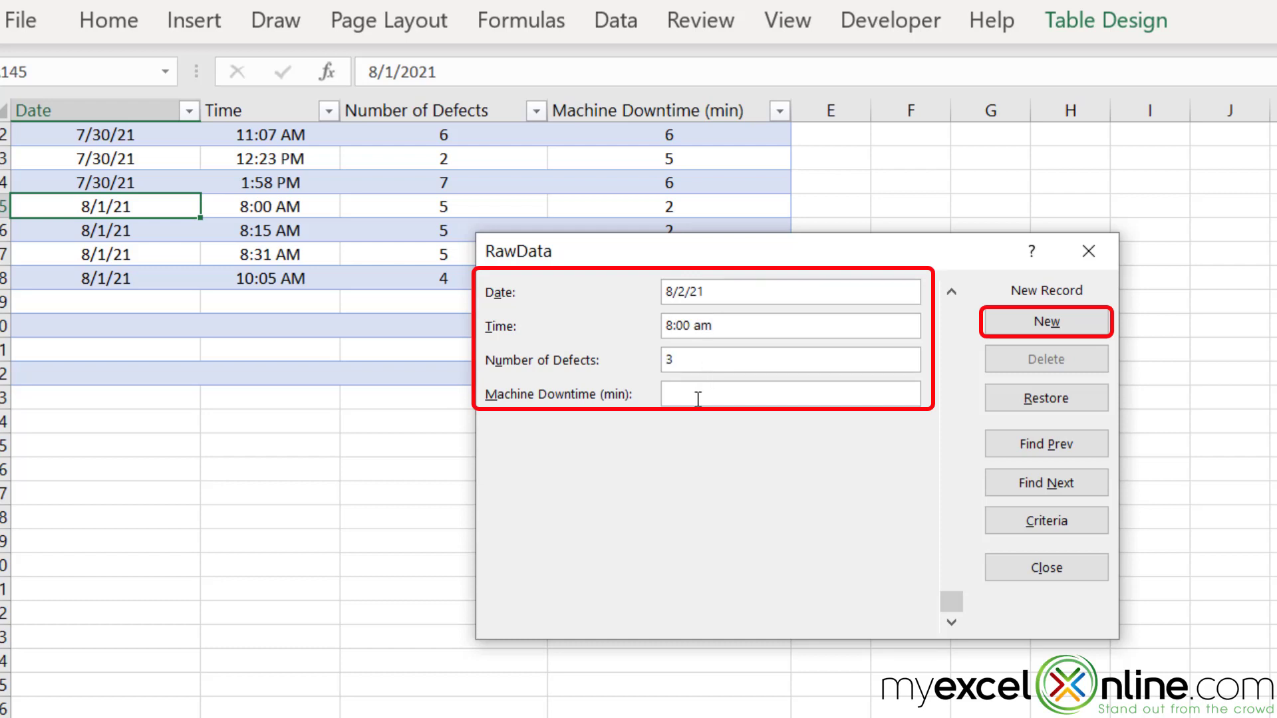
pyautogui.write('0')
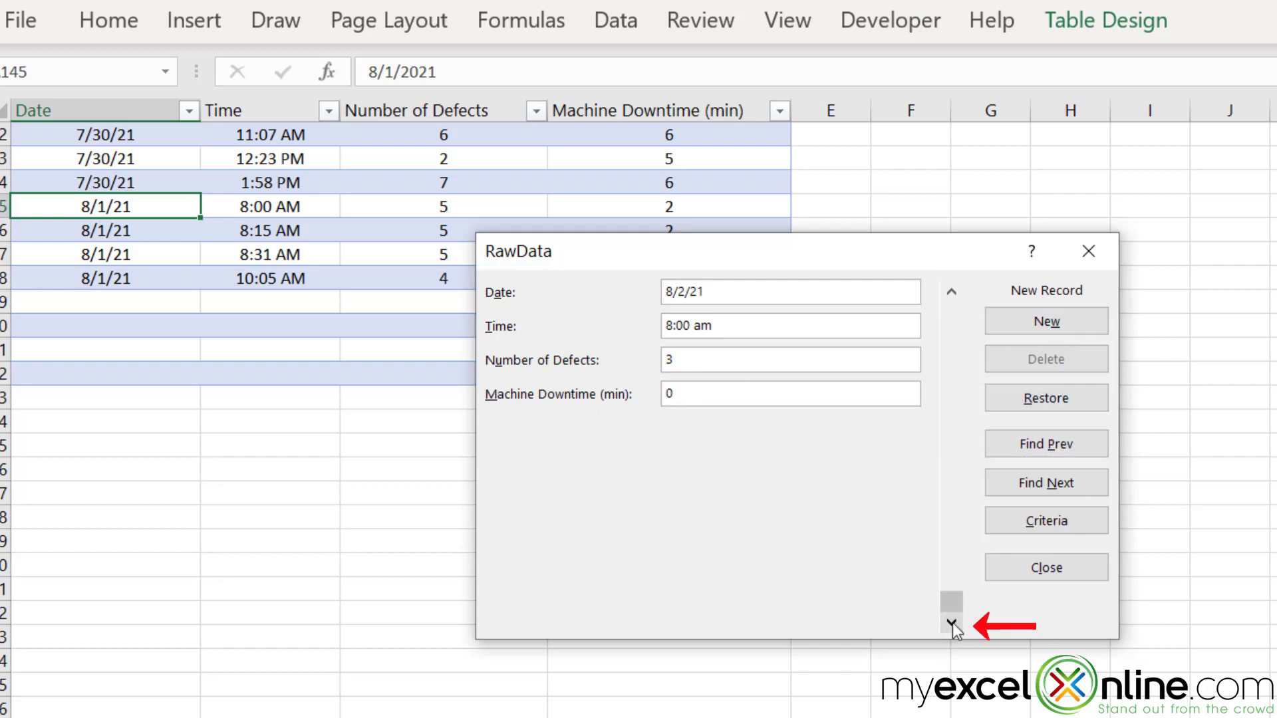
pyautogui.click(1047, 320)
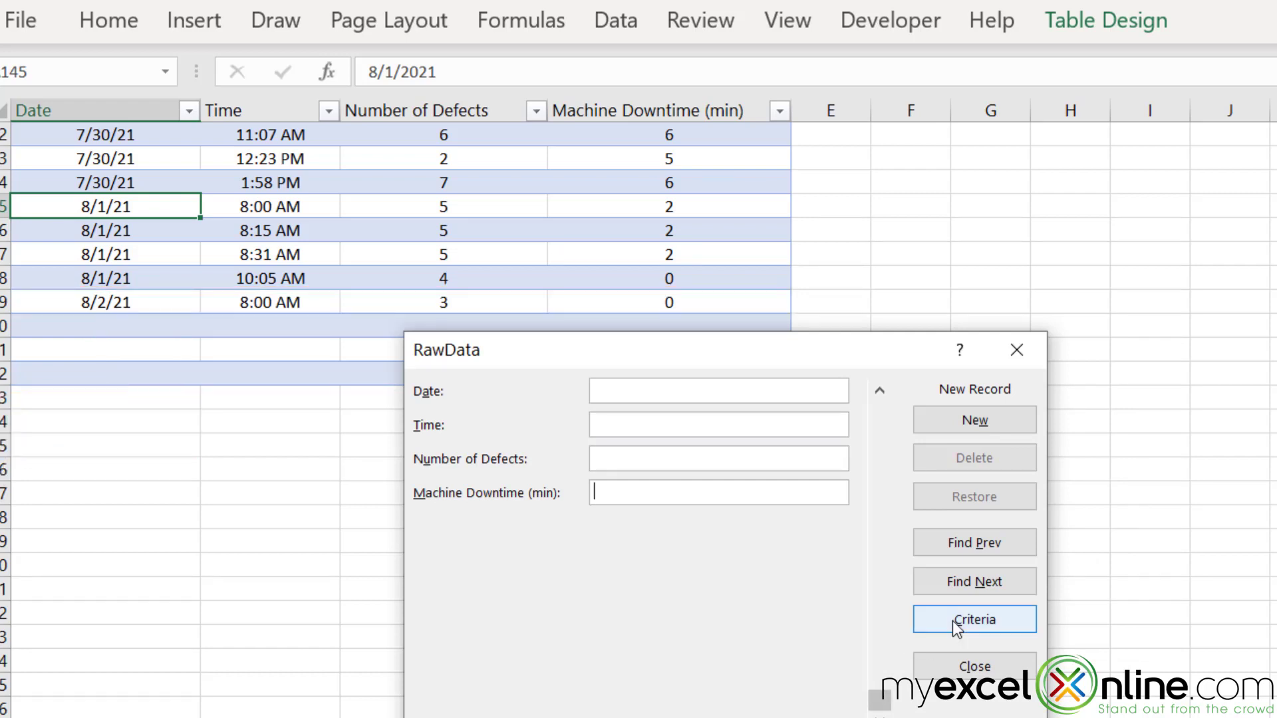
# Step: Search by Date criteria 7/15/21 and browse matching records with Find Prev and Find Next
pyautogui.click(974, 620)
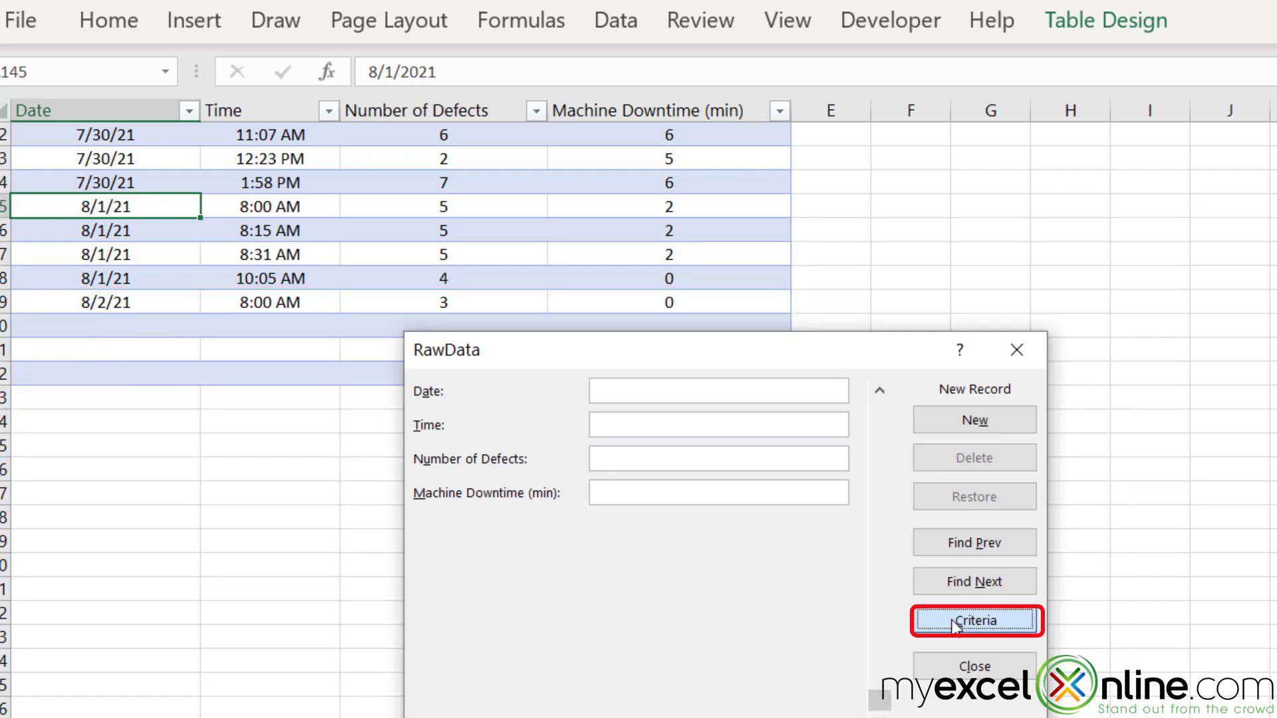
pyautogui.write('7/15/21')
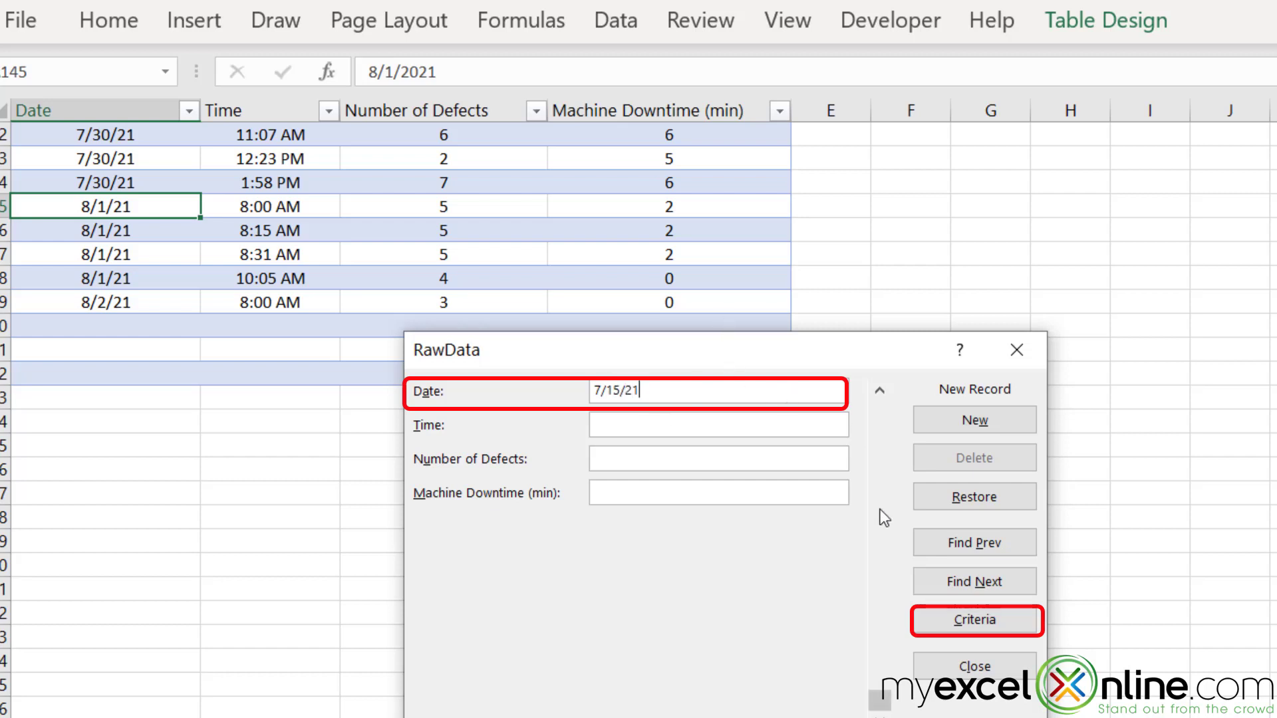
pyautogui.click(974, 621)
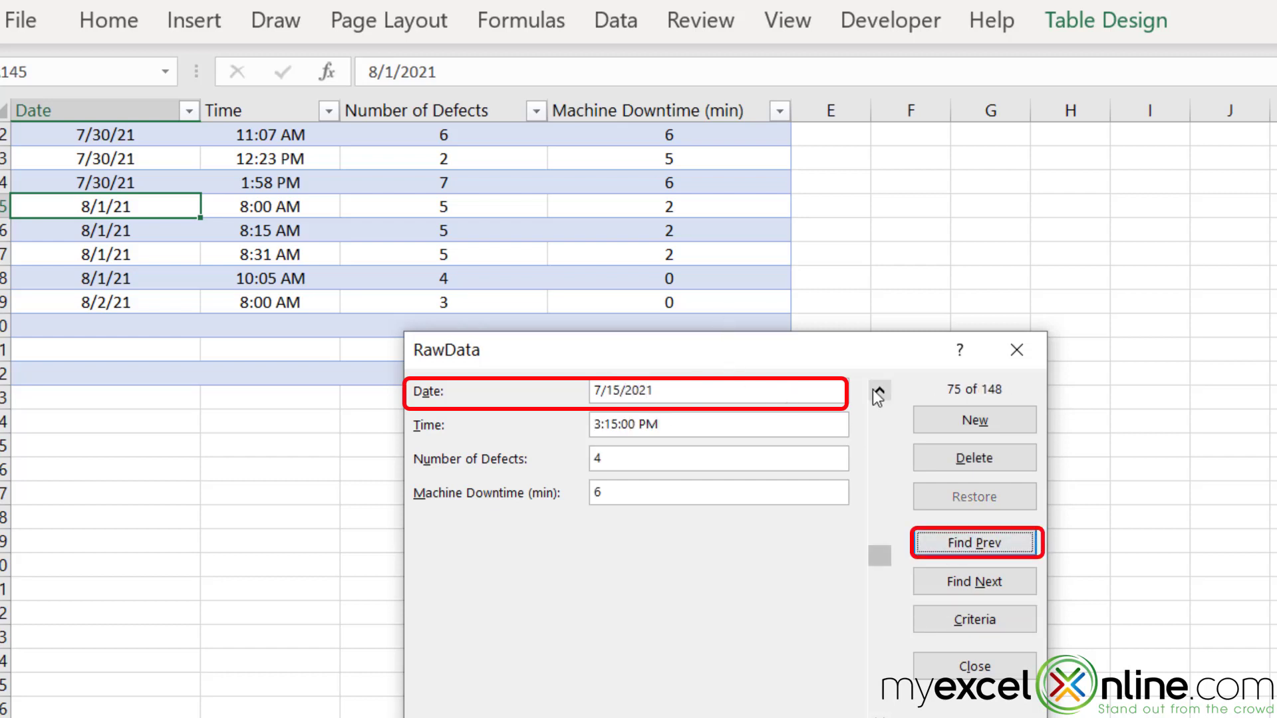
pyautogui.click(975, 543)
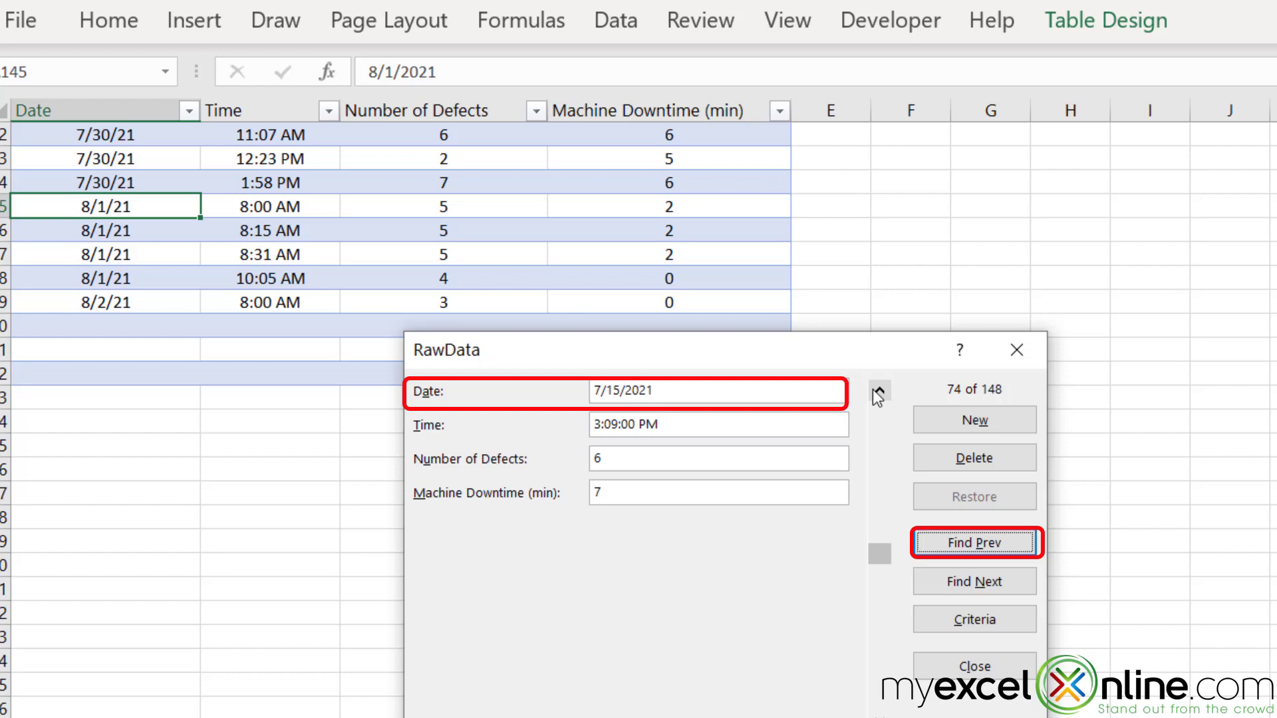
pyautogui.click(975, 543)
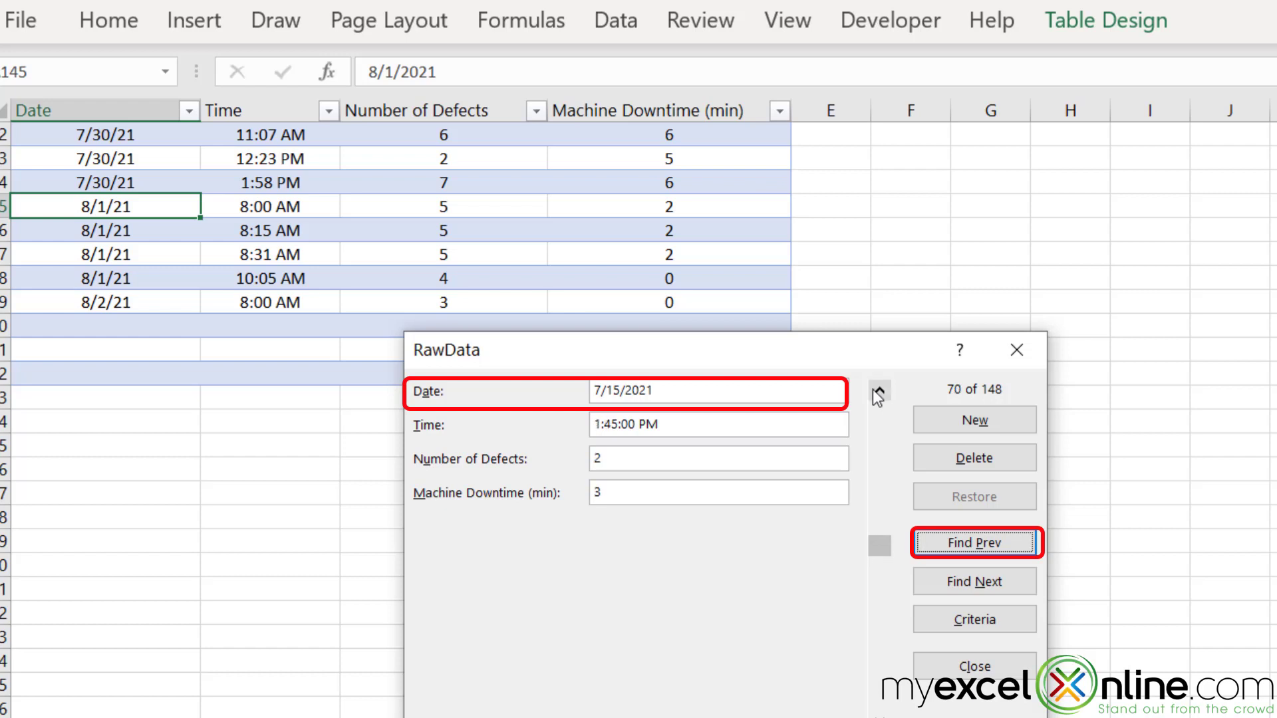
pyautogui.click(974, 543)
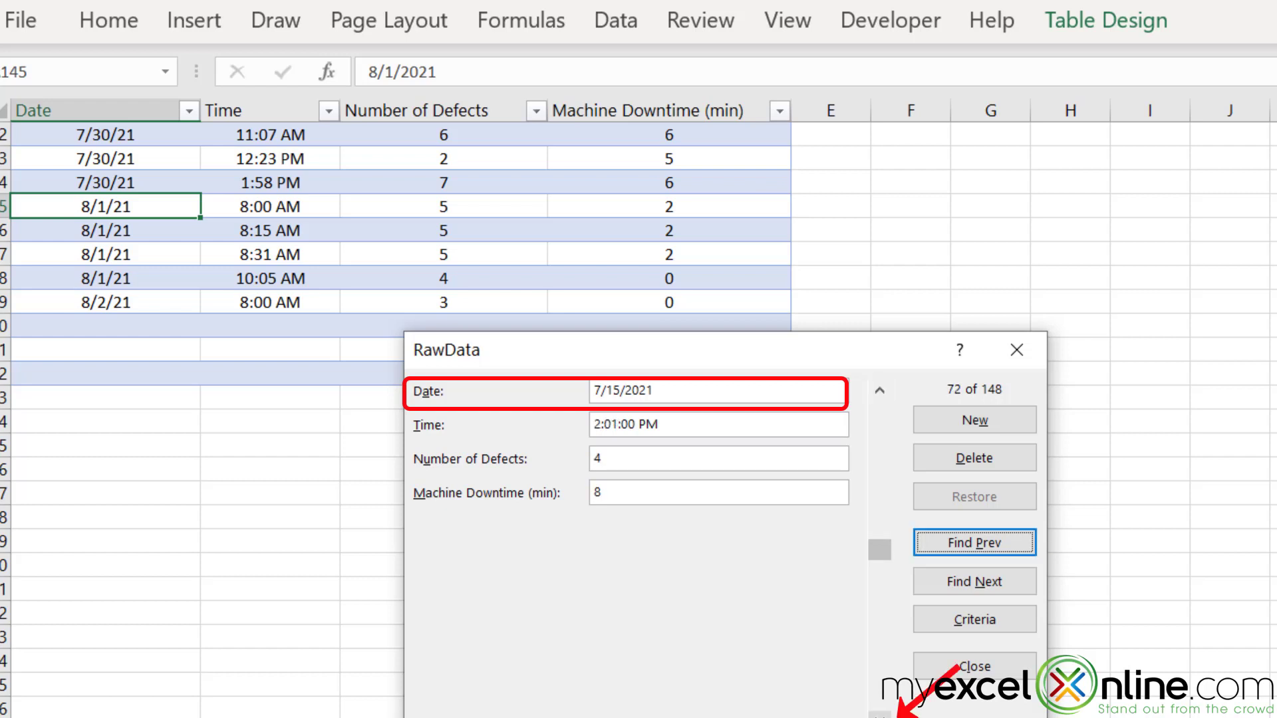
pyautogui.click(973, 582)
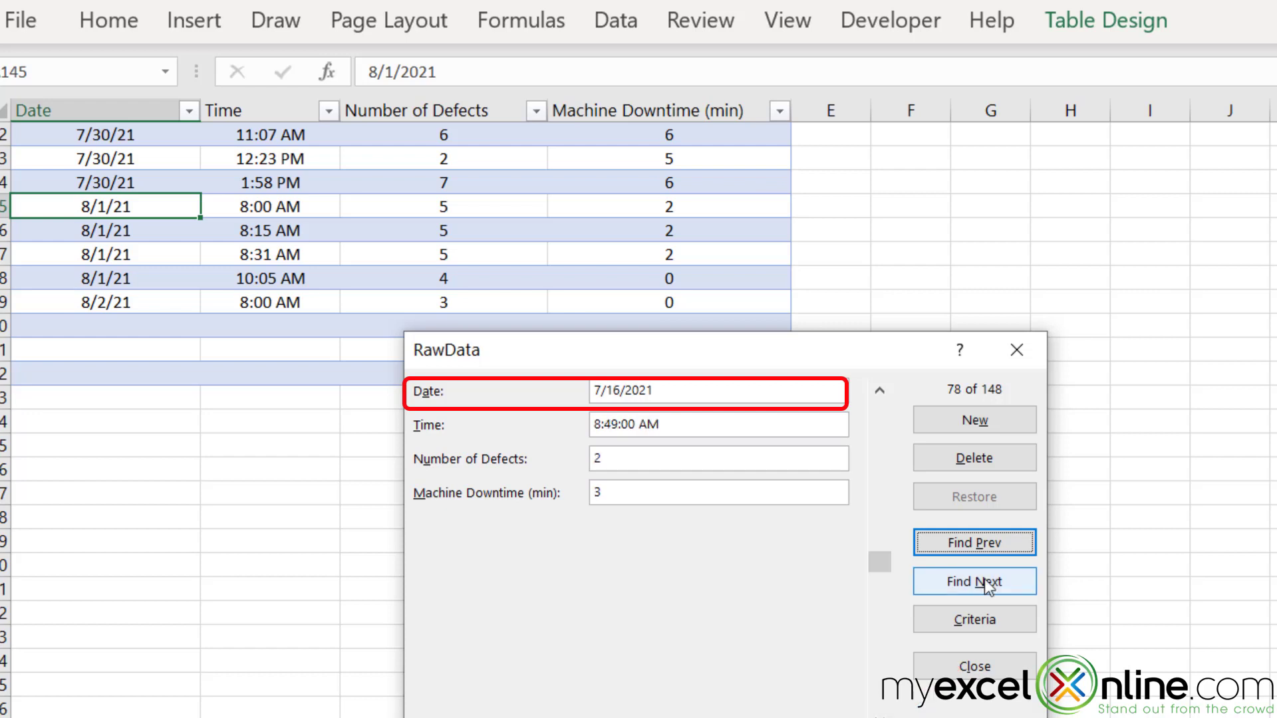
pyautogui.click(975, 581)
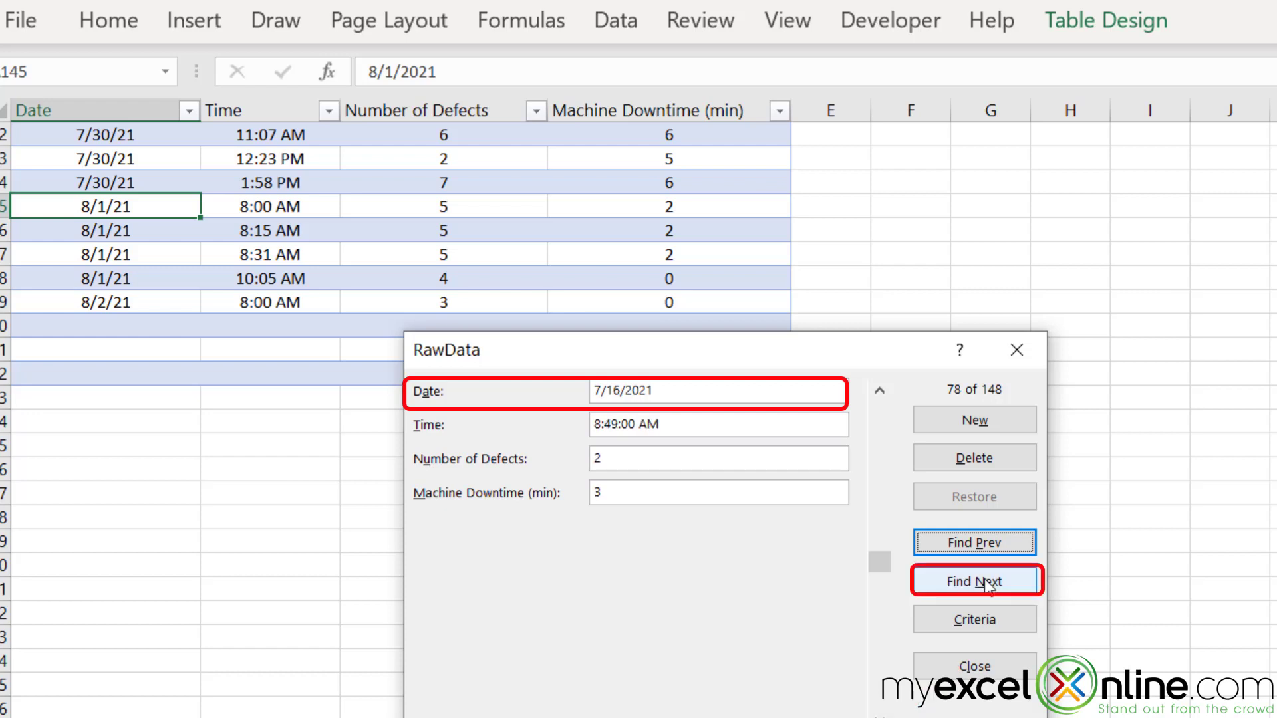
pyautogui.click(973, 582)
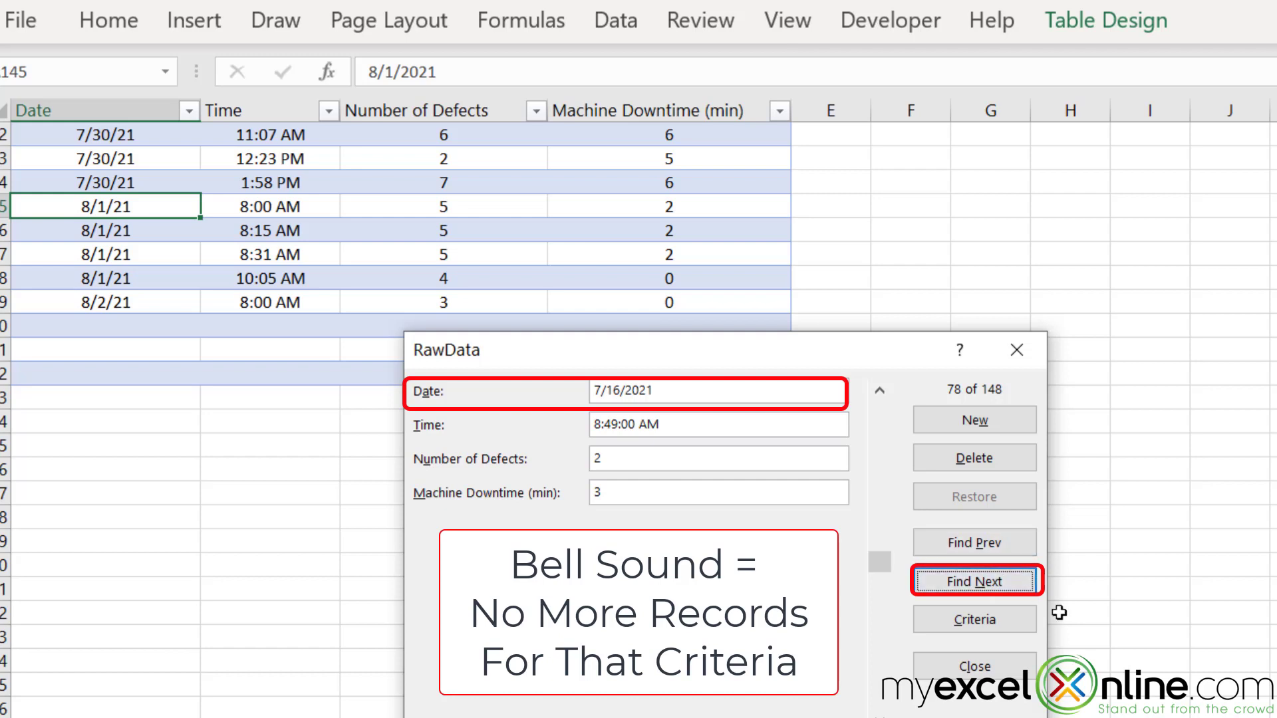
# Step: Step back through earlier 7/15/2021 records, then return to blank search criteria
pyautogui.click(974, 543)
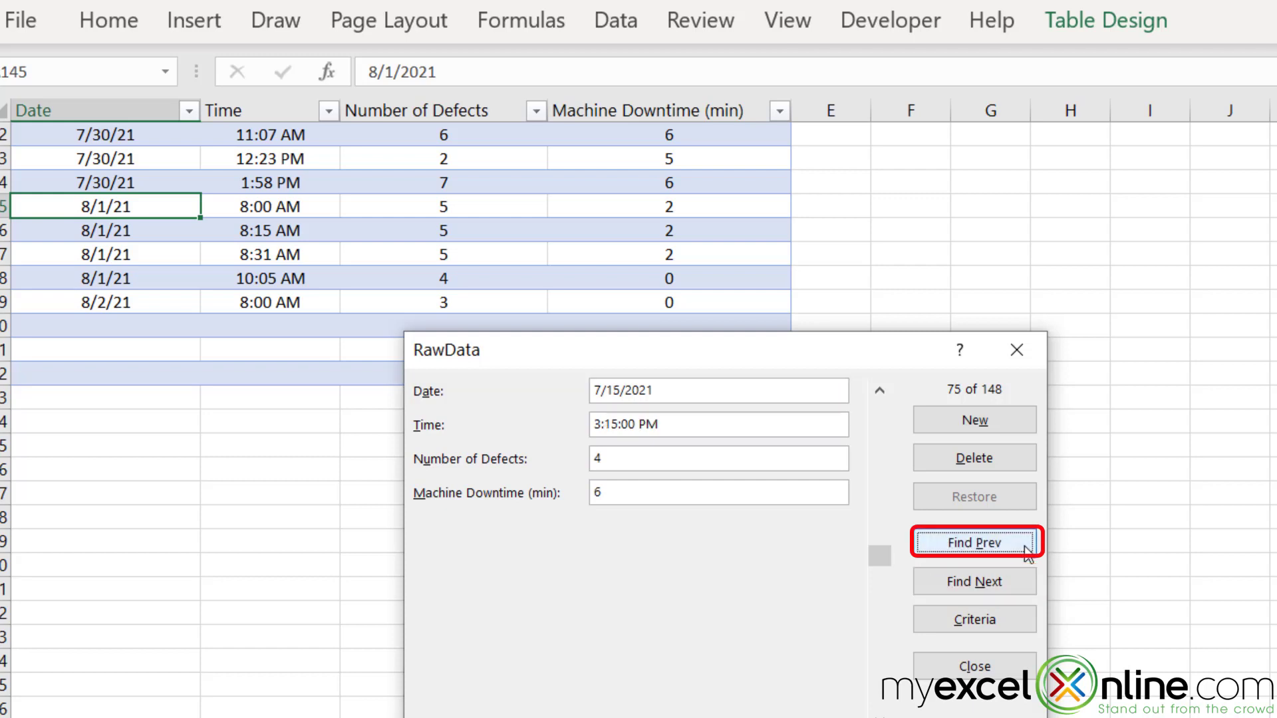
pyautogui.click(975, 543)
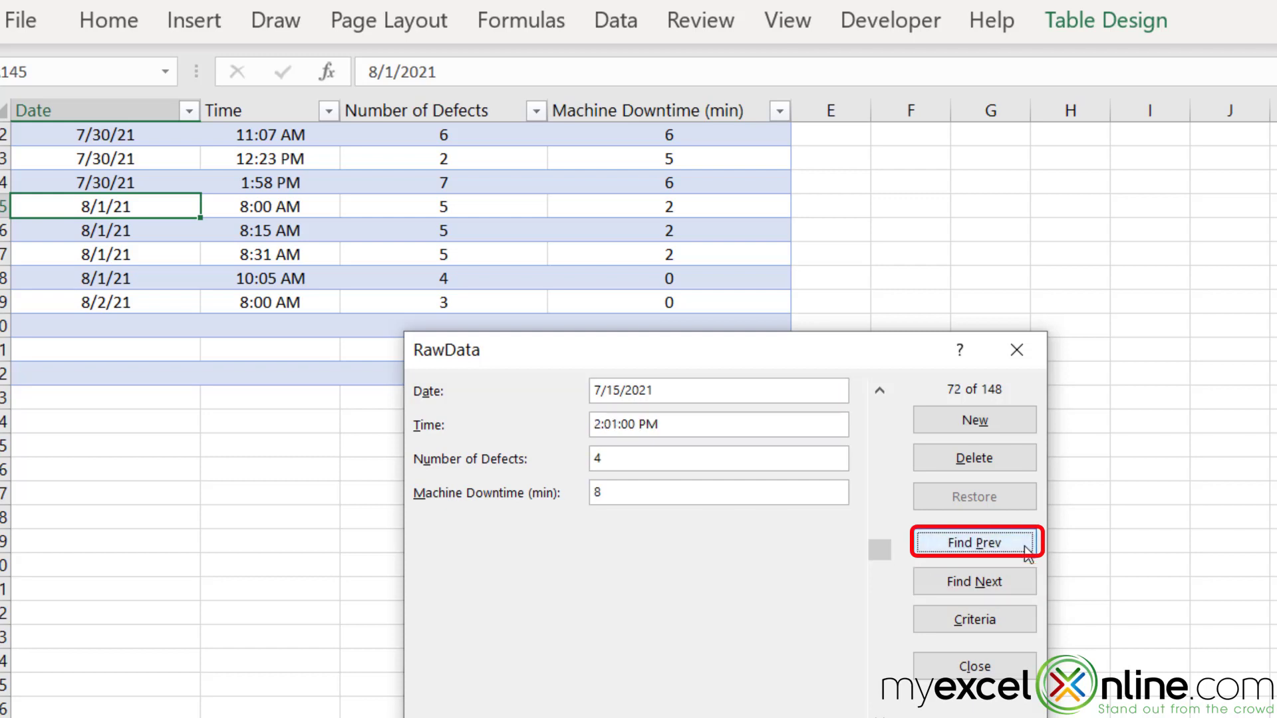
pyautogui.click(974, 543)
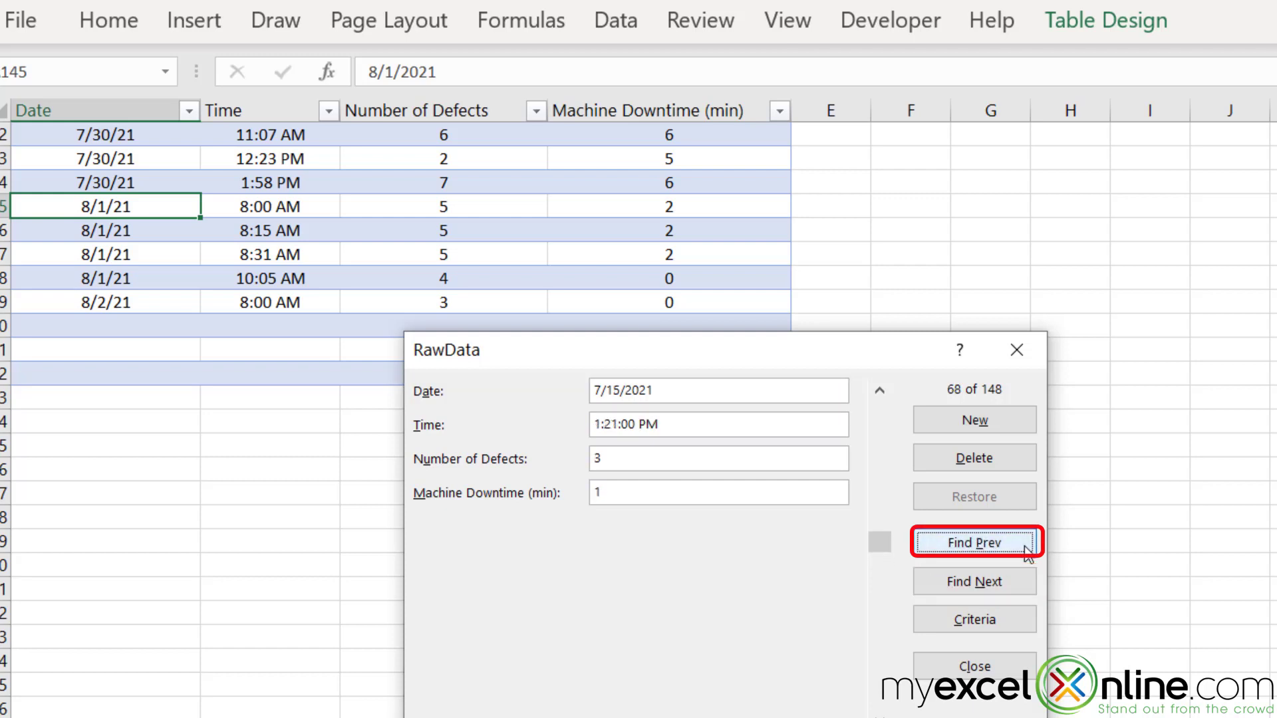
pyautogui.click(974, 543)
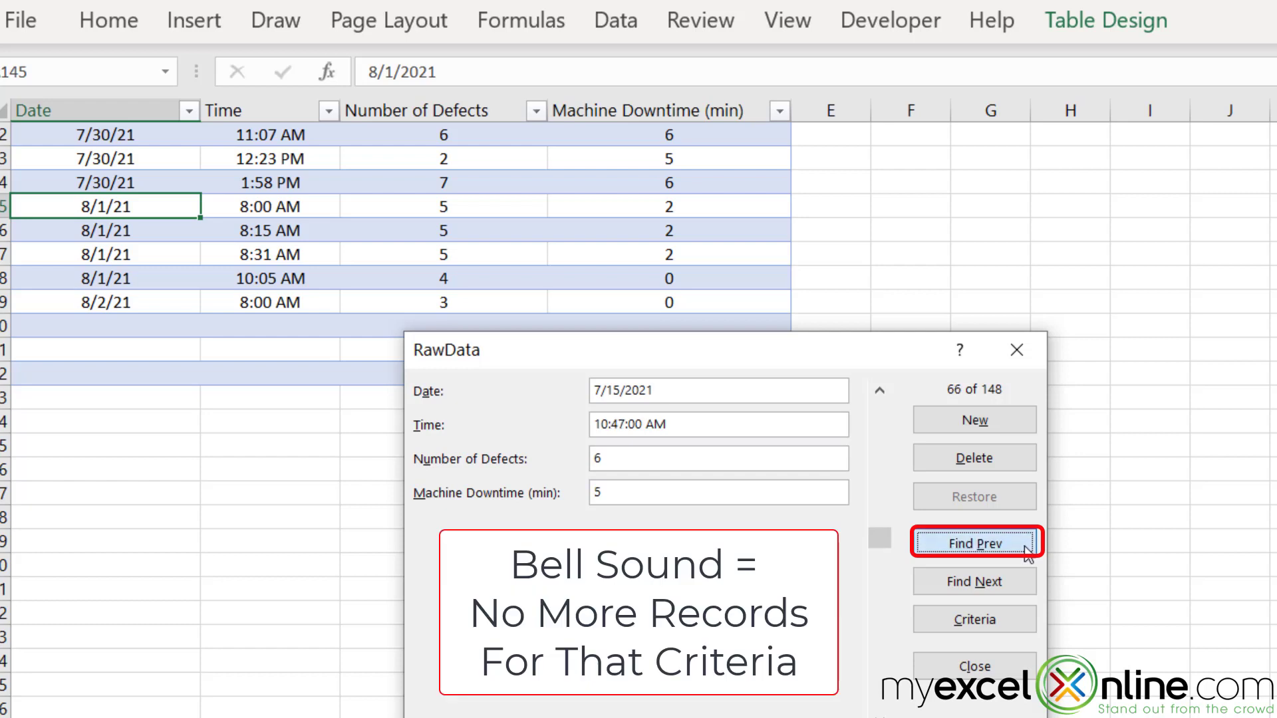
pyautogui.click(974, 543)
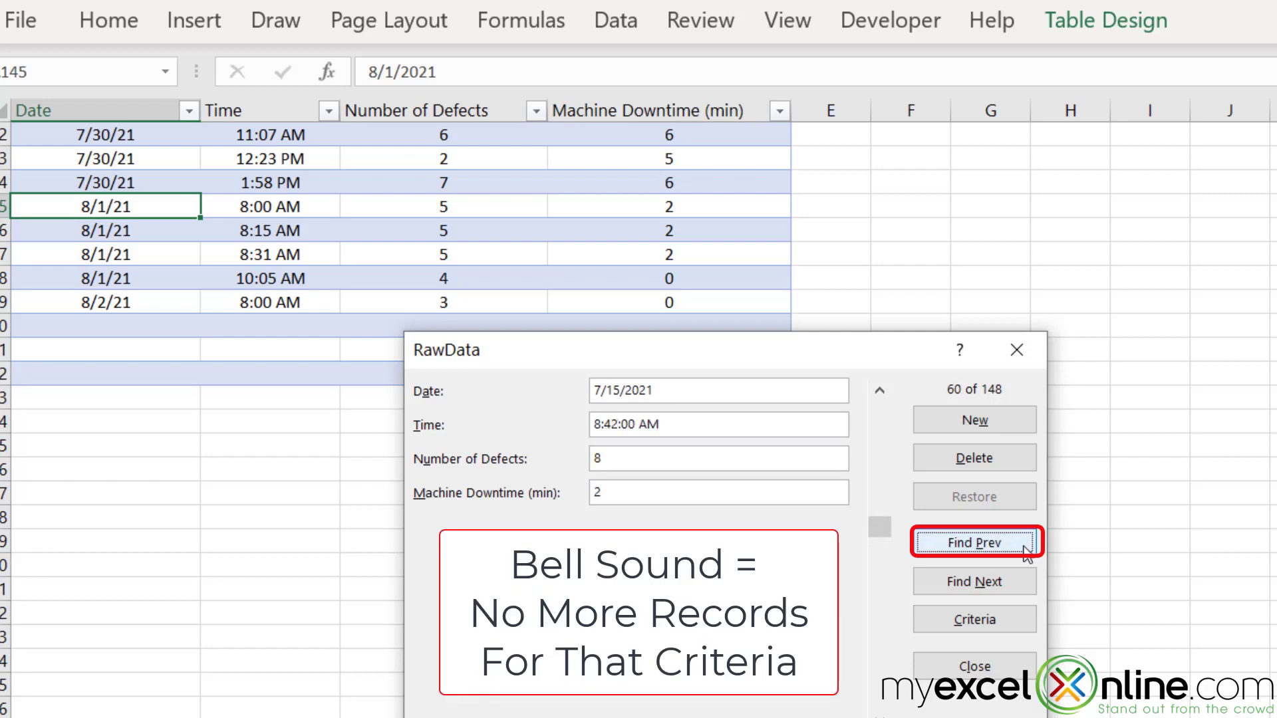
pyautogui.click(974, 541)
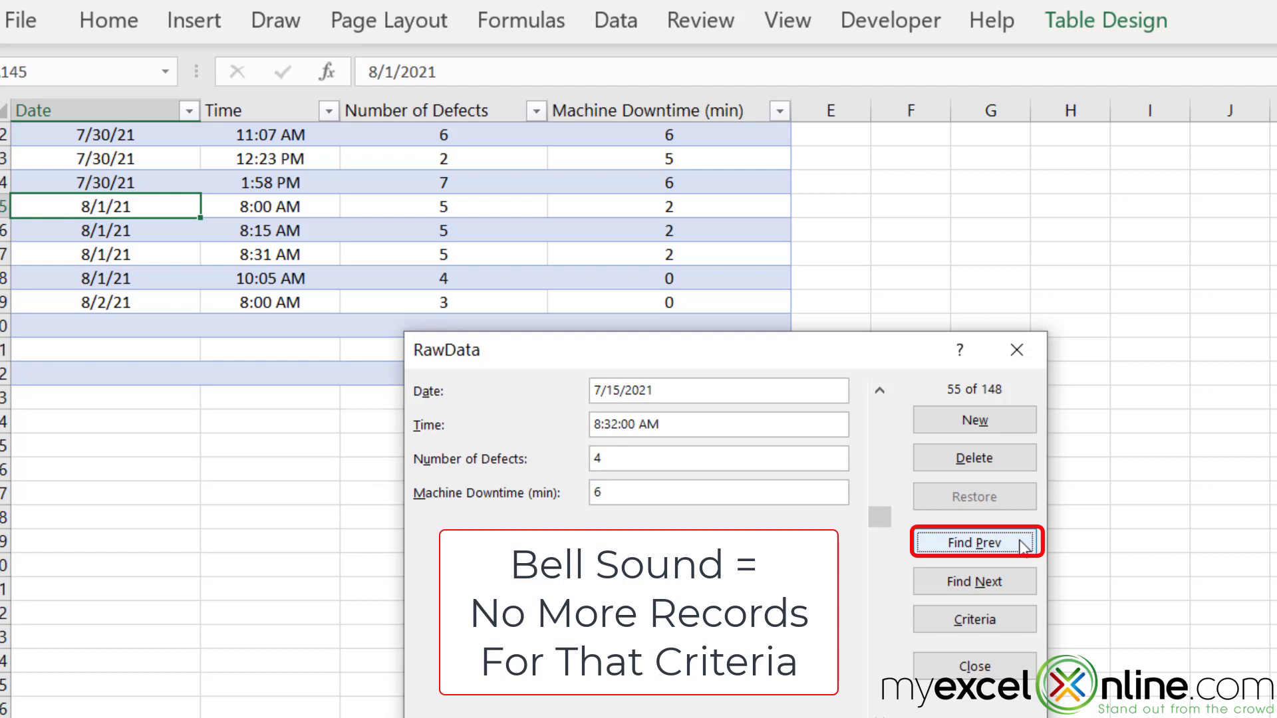
pyautogui.click(974, 618)
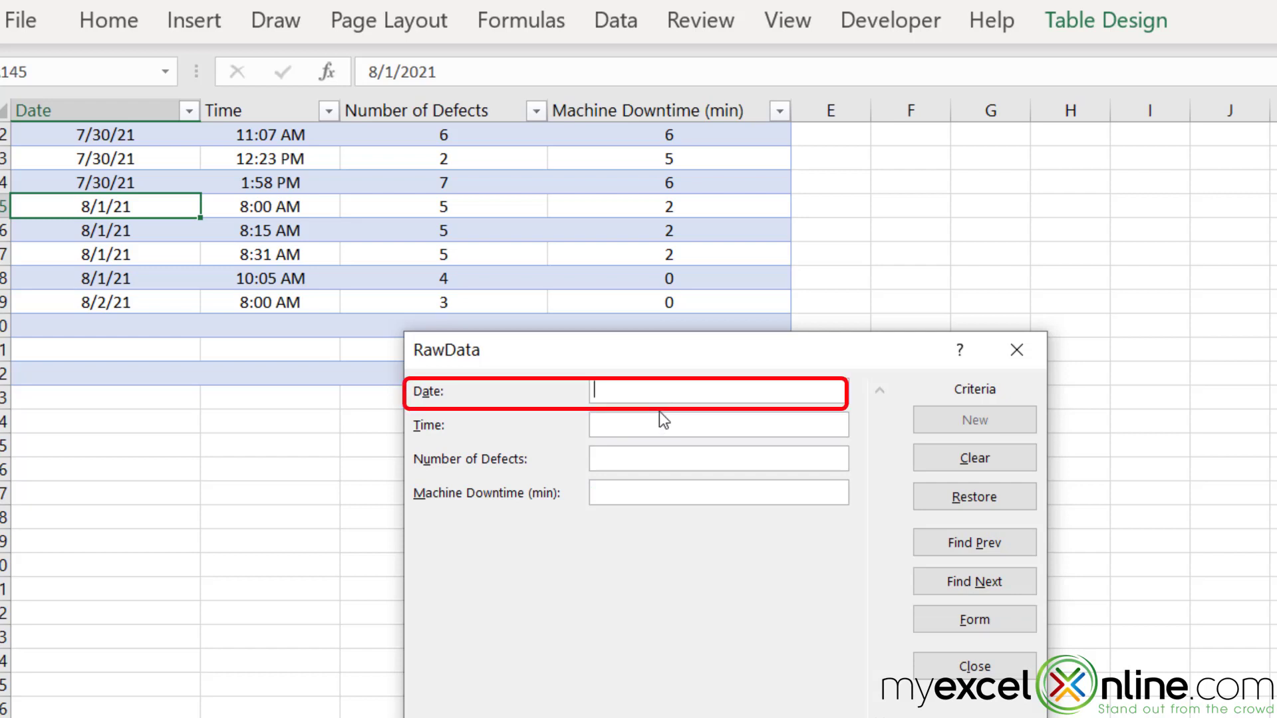
# Step: Search for Date 7/16/21, landing on record 55 of 148 dated 7/15/2021
pyautogui.write('7/16/21')
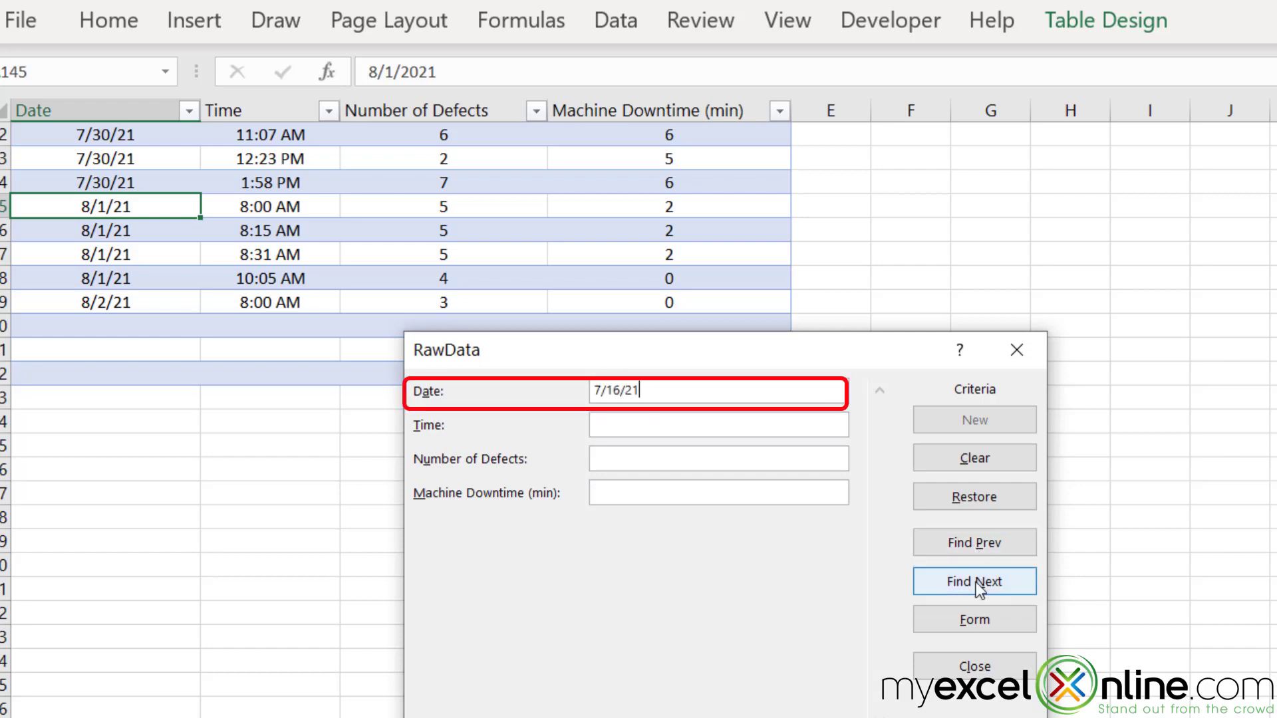
pyautogui.click(974, 581)
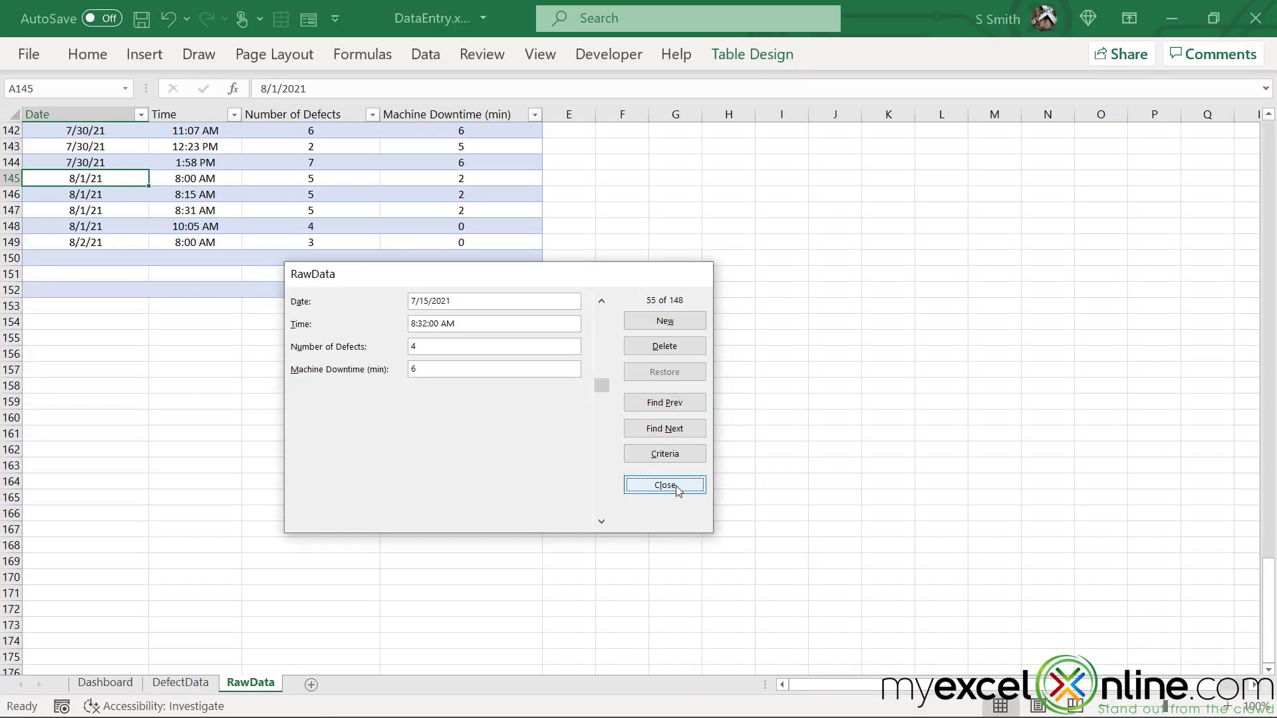
# Step: Close the data form, reopen it from the Quick Access Toolbar, and close it again
pyautogui.click(664, 484)
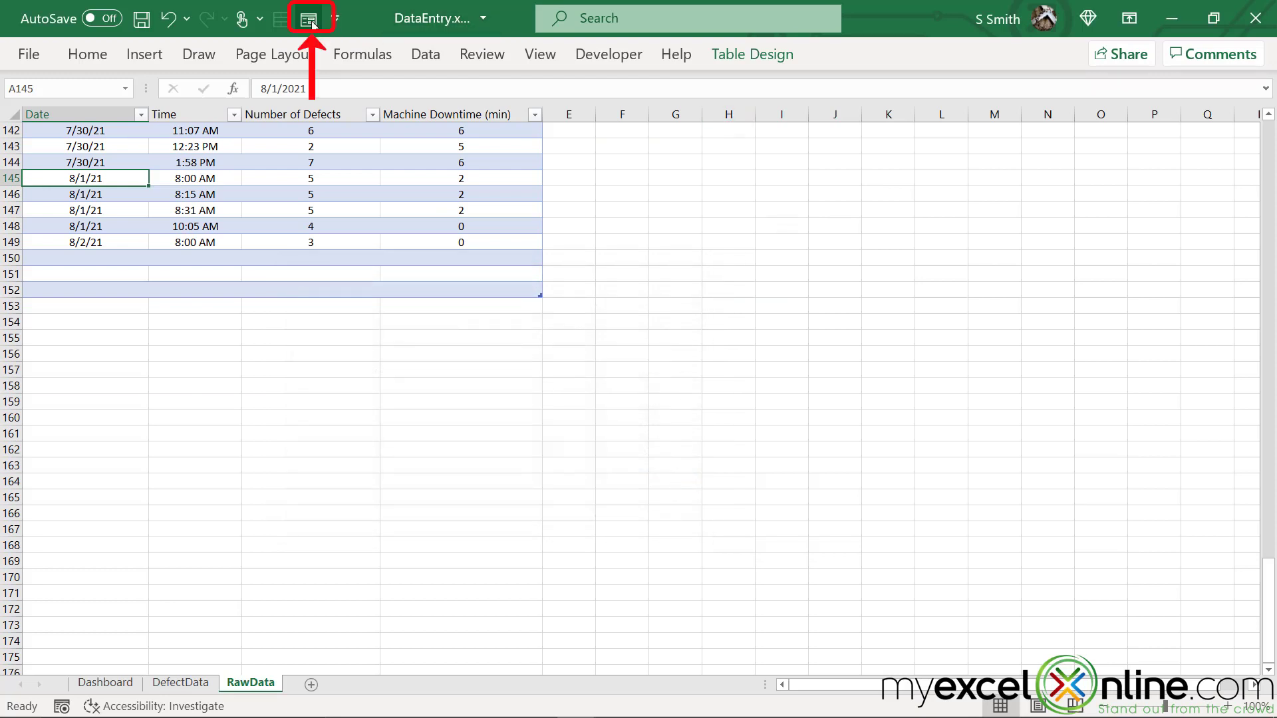
pyautogui.click(309, 17)
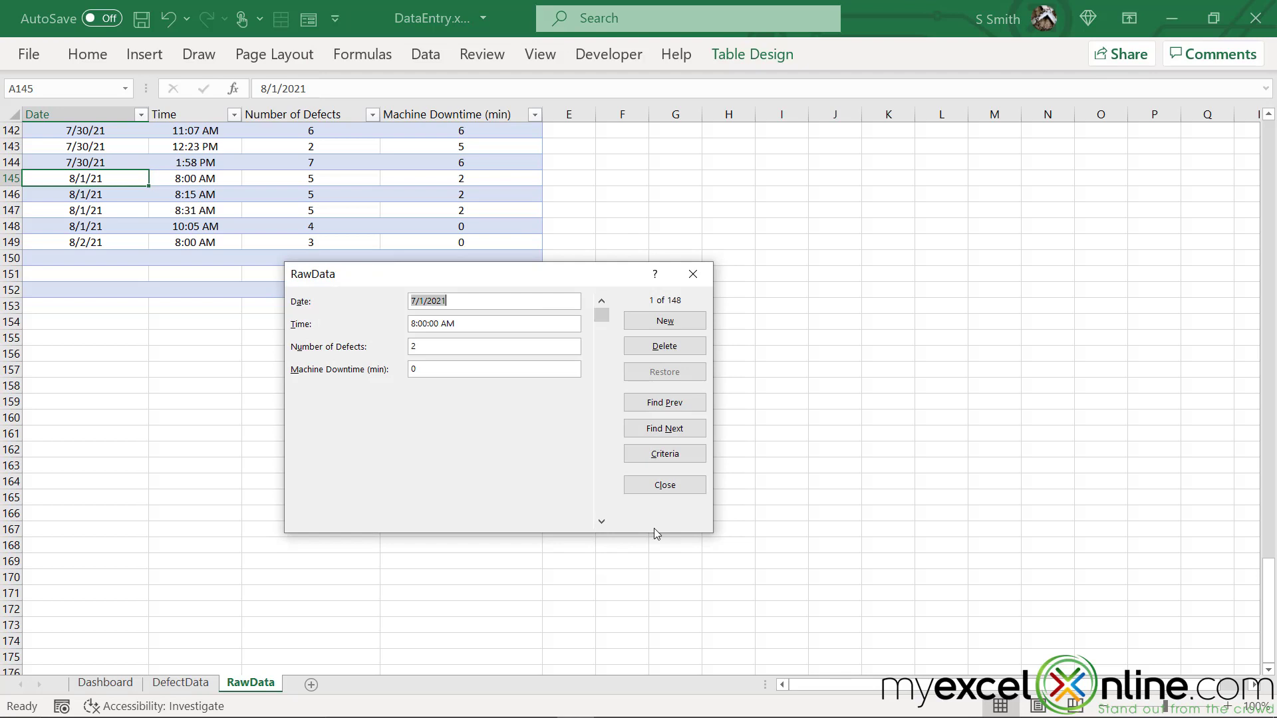
pyautogui.click(665, 428)
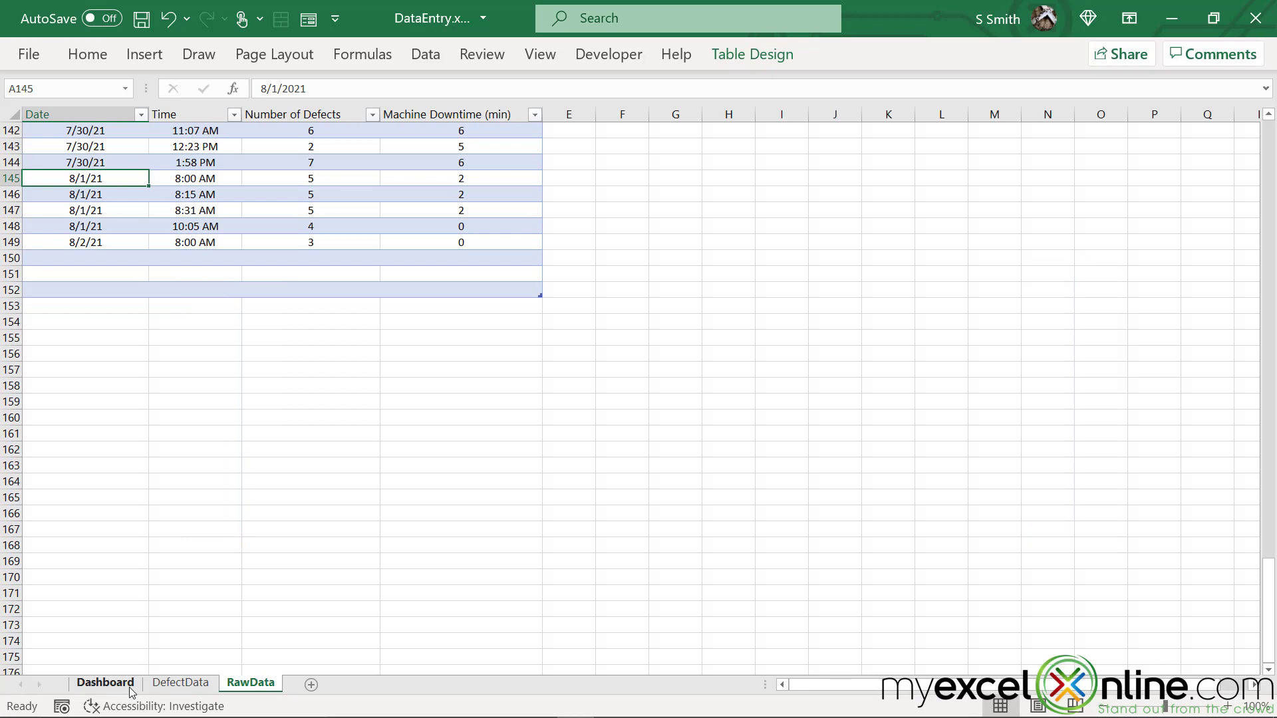
# Step: Switch to the Dashboard sheet showing 1-Aug, 10:00 AM, 4 defects, 0 downtime
pyautogui.click(104, 682)
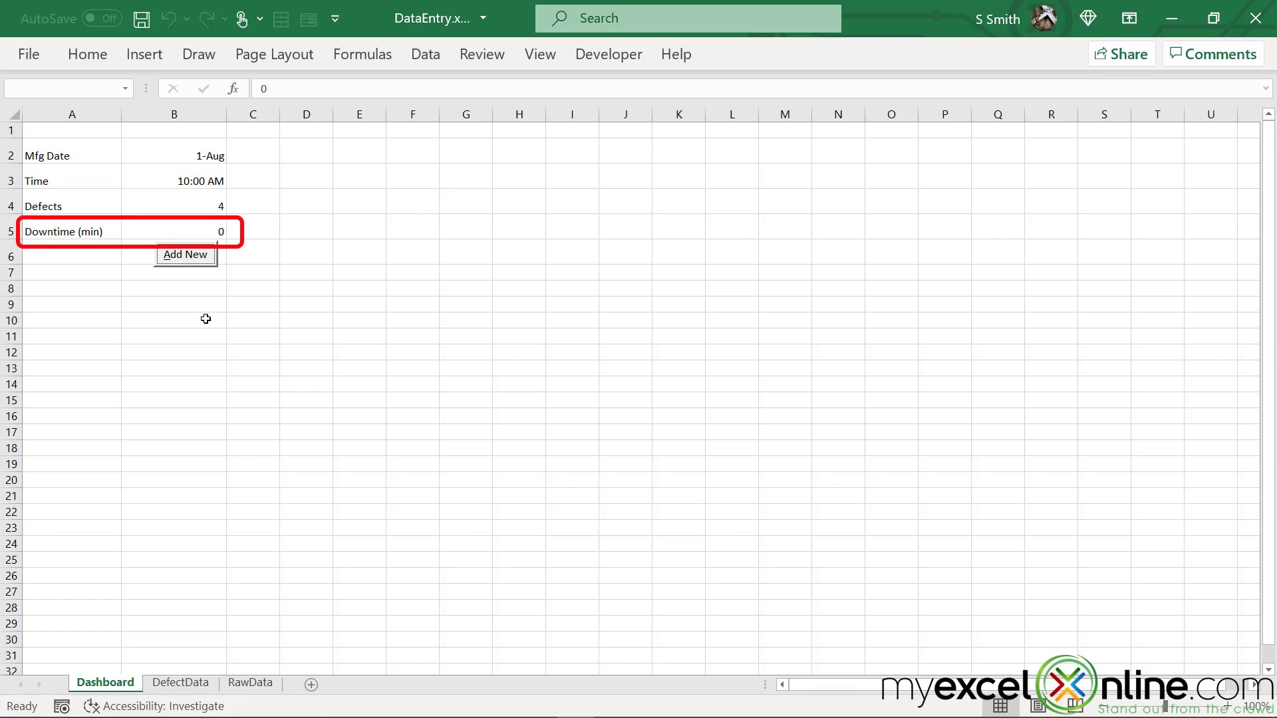
pyautogui.click(185, 254)
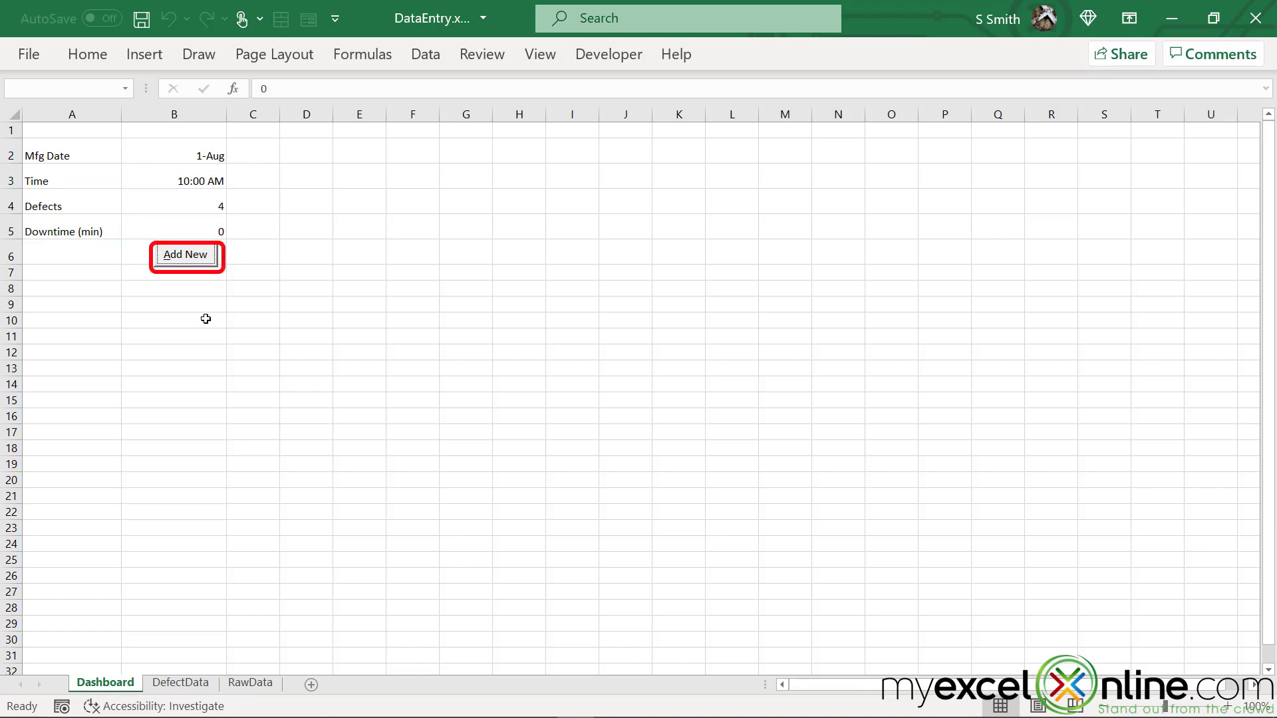